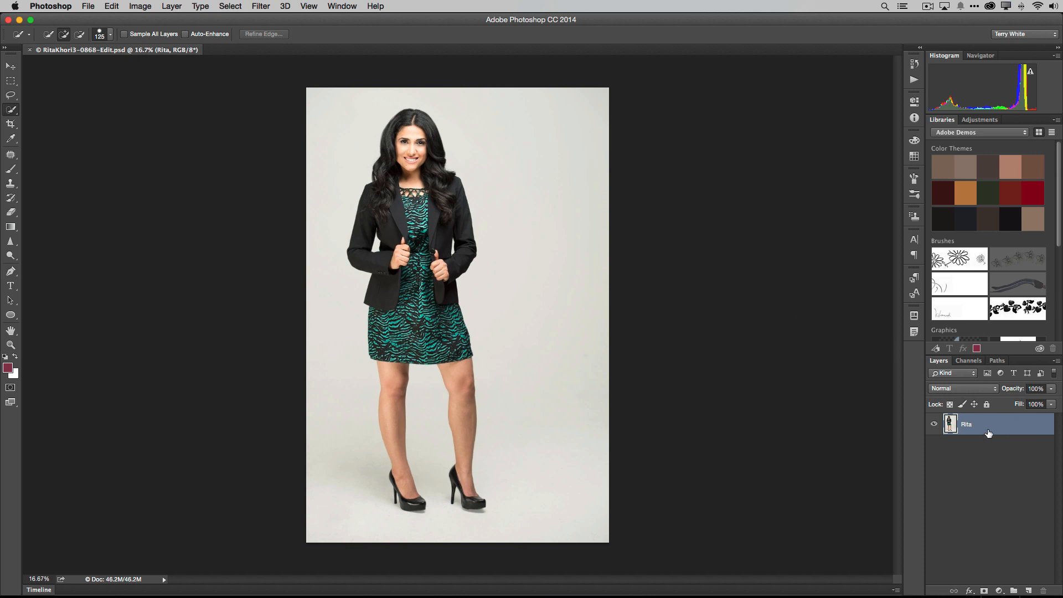
mouse_move(988, 431)
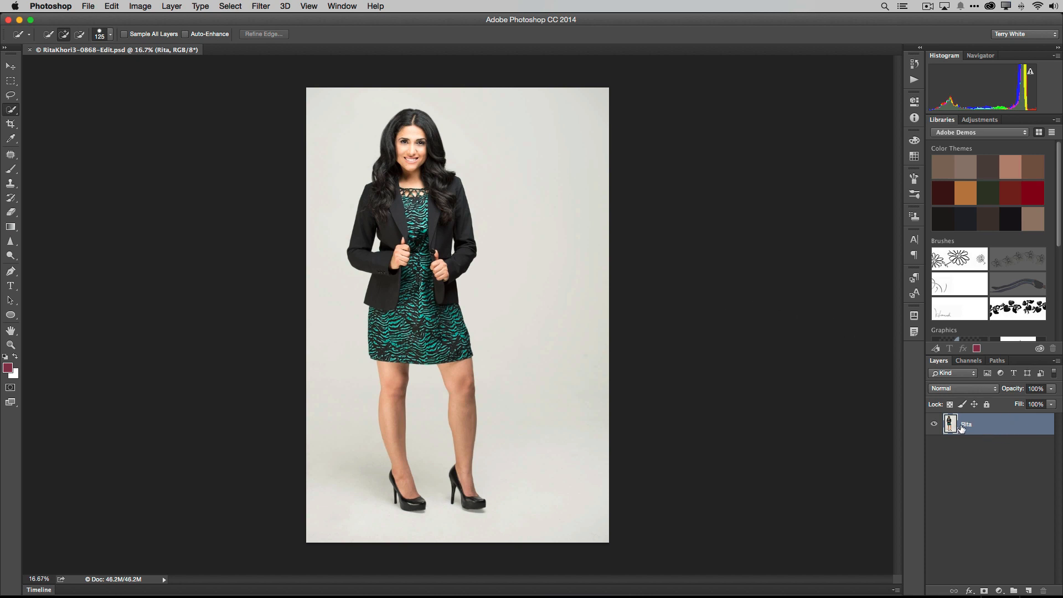
mouse_move(994, 429)
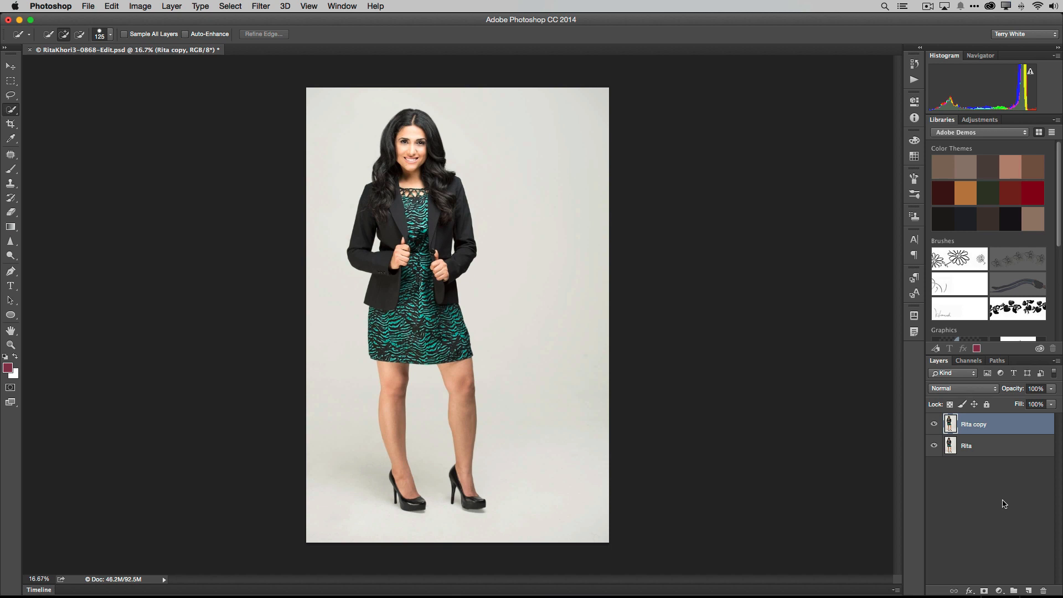
mouse_move(975, 425)
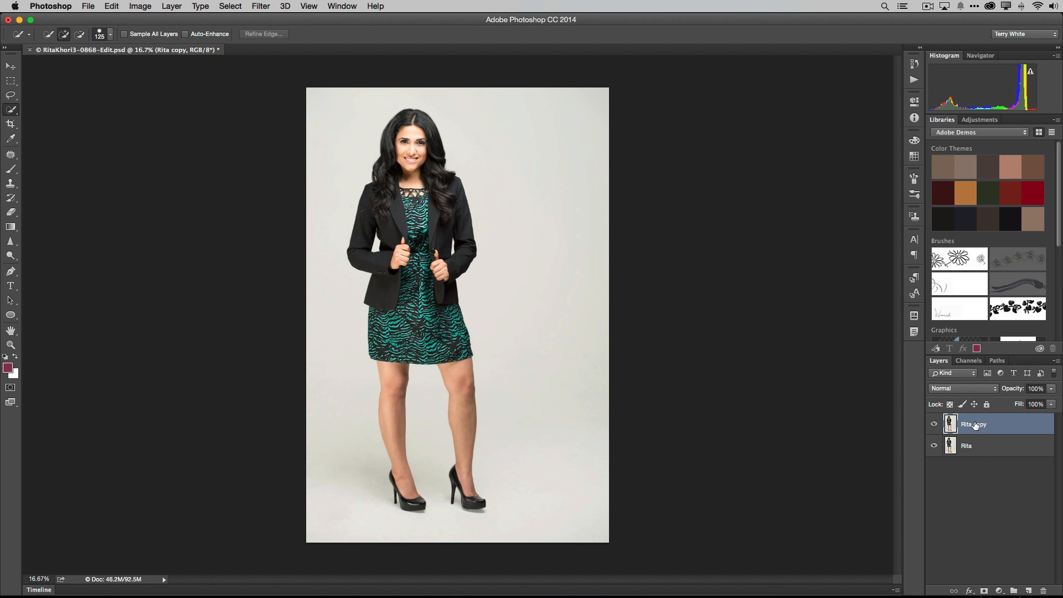
Rename the duplicated Rita layer to 'reflection'.
double_click(973, 423)
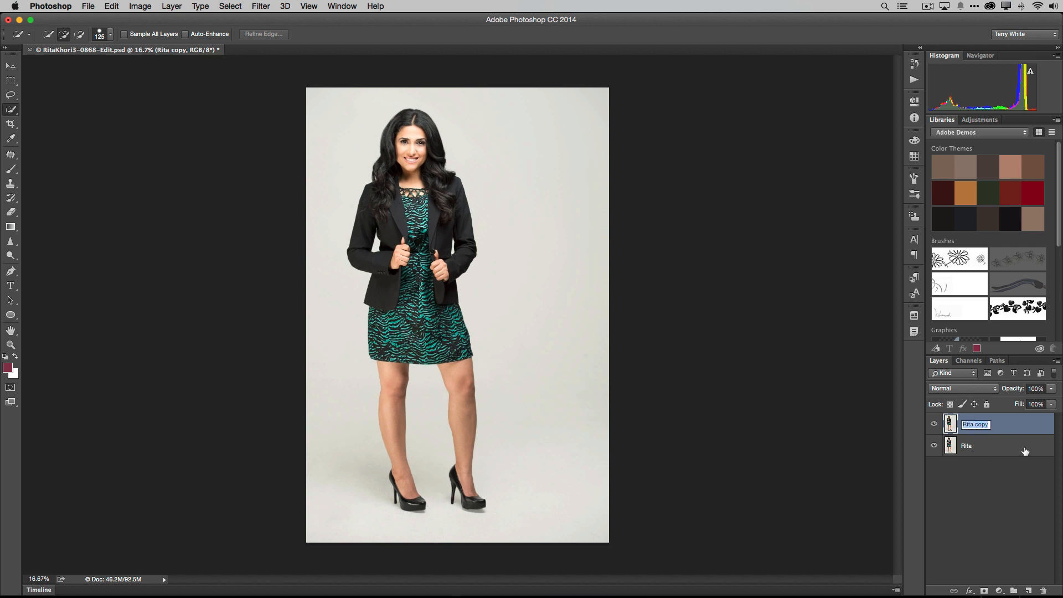
text(reflection)
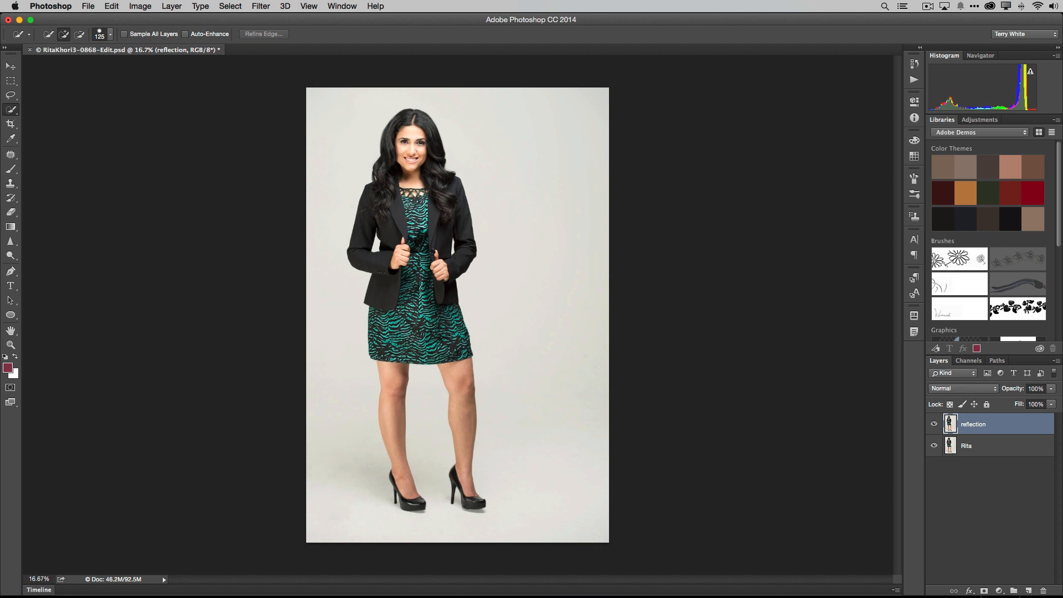
mouse_move(635, 204)
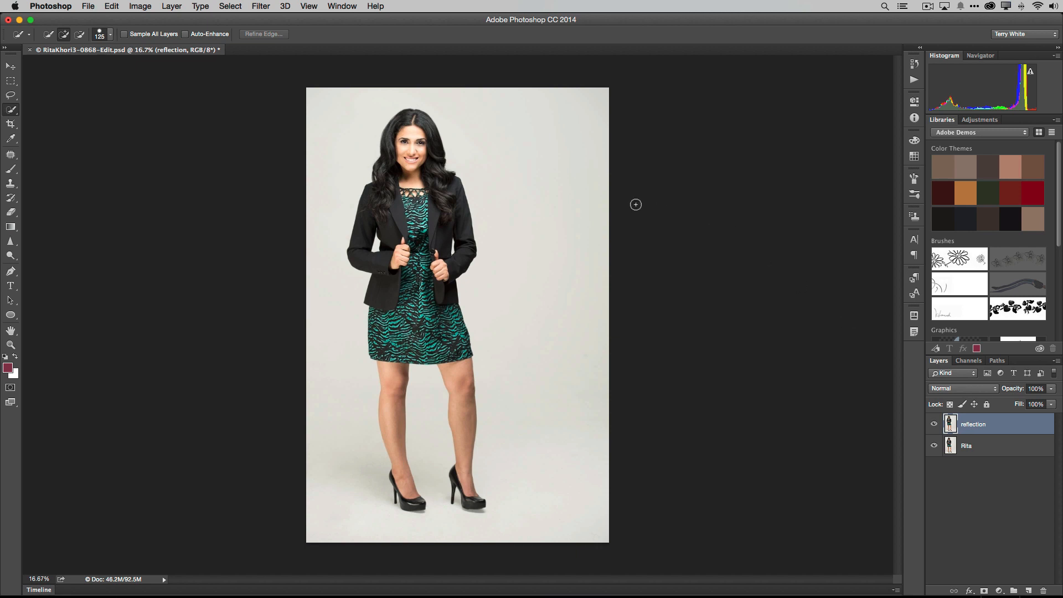
Free-transform the reflection layer and flip it vertically so Rita appears upside down.
click(111, 5)
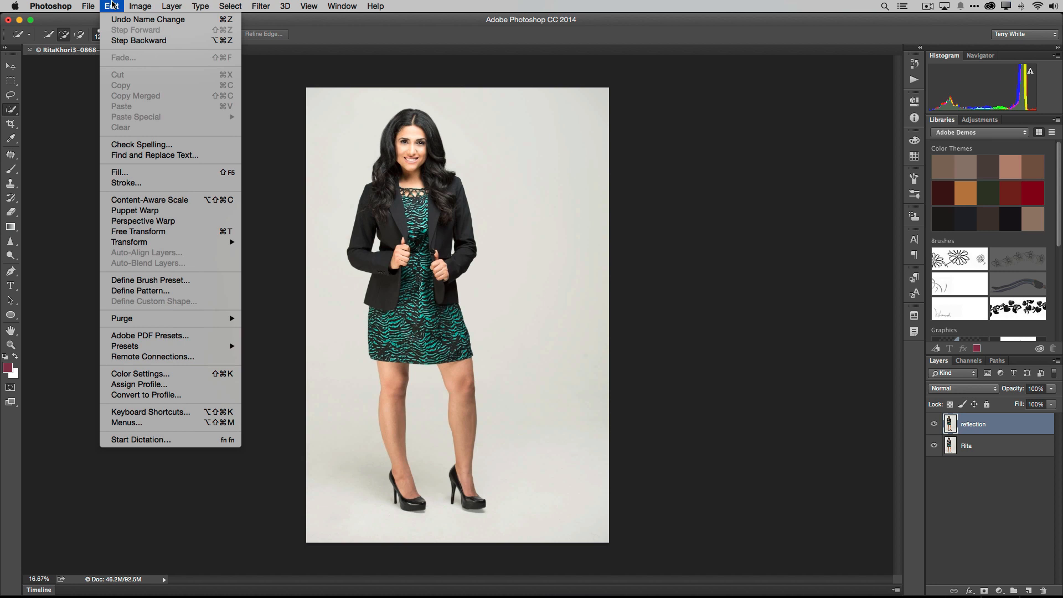
click(138, 231)
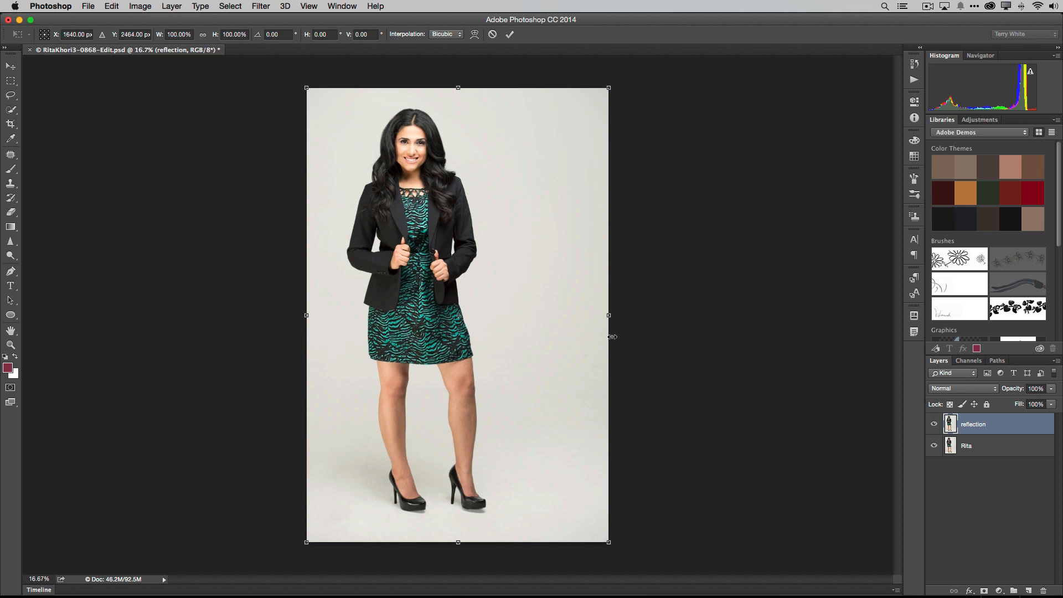
mouse_move(641, 111)
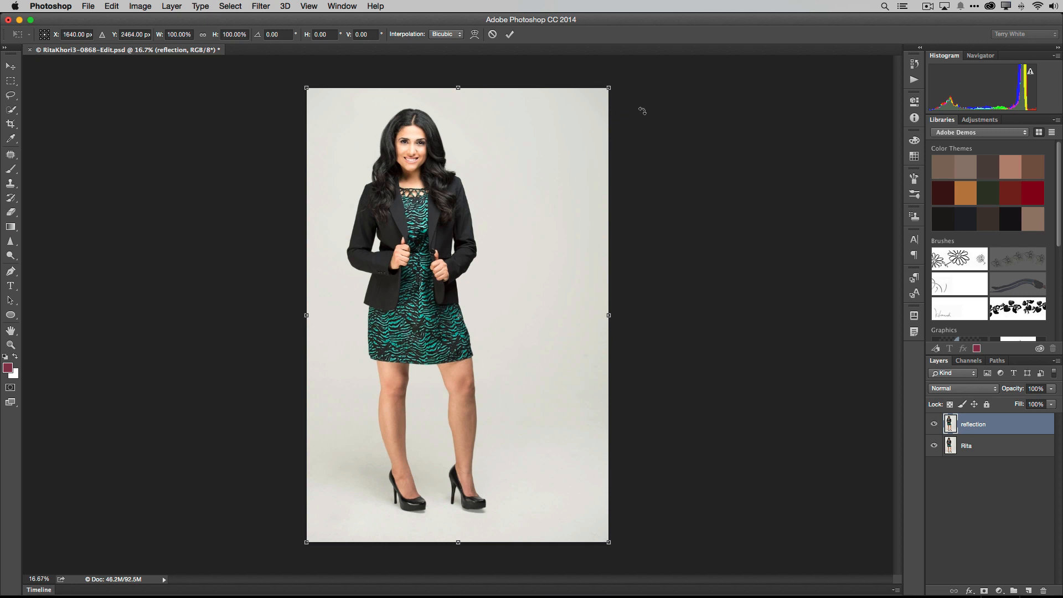
mouse_move(589, 251)
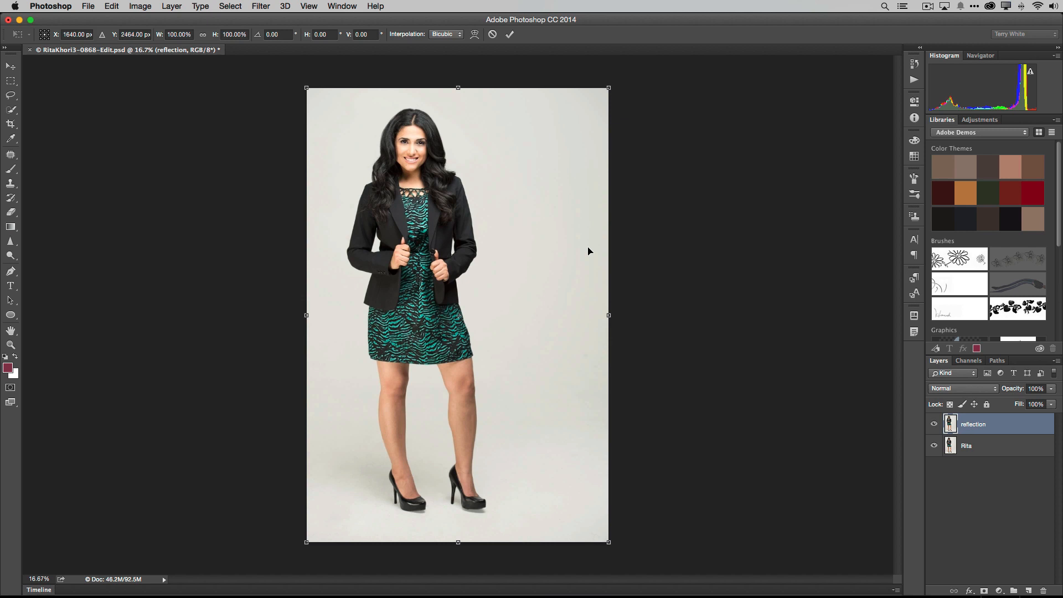
mouse_move(549, 229)
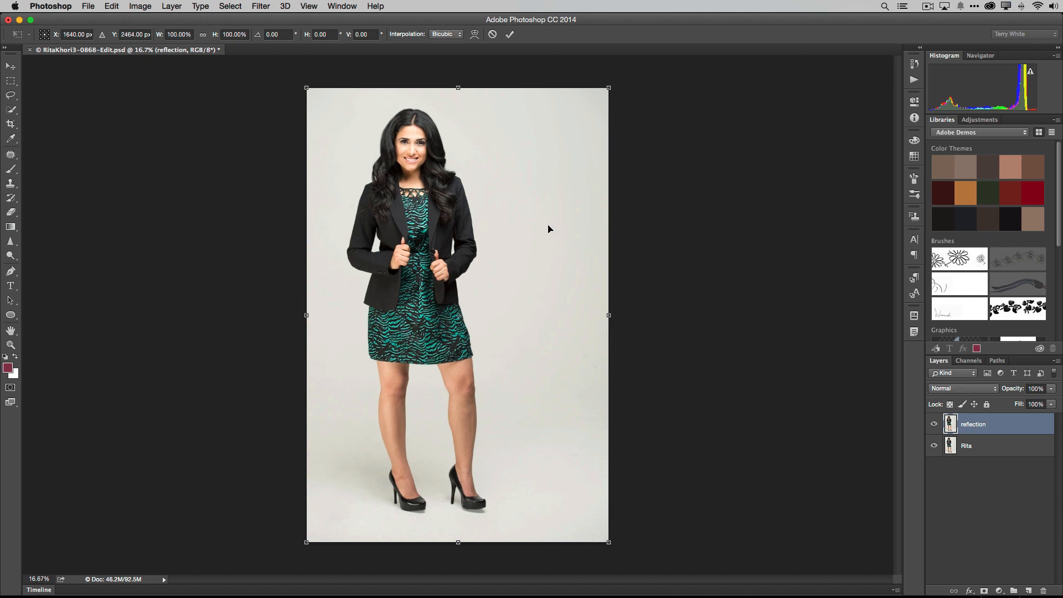
mouse_move(511, 181)
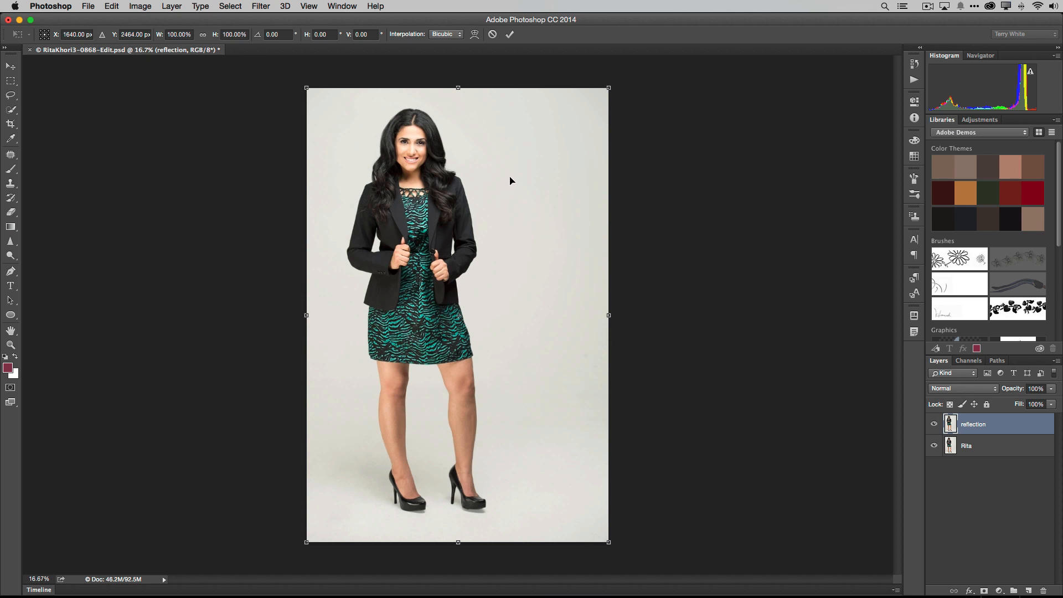
right_click(511, 181)
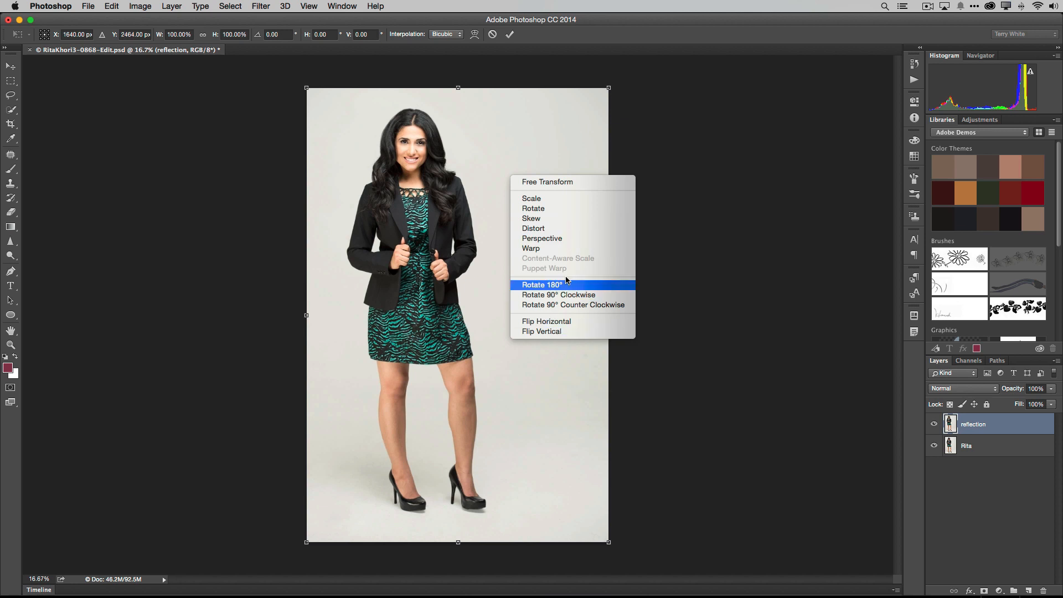
mouse_move(601, 228)
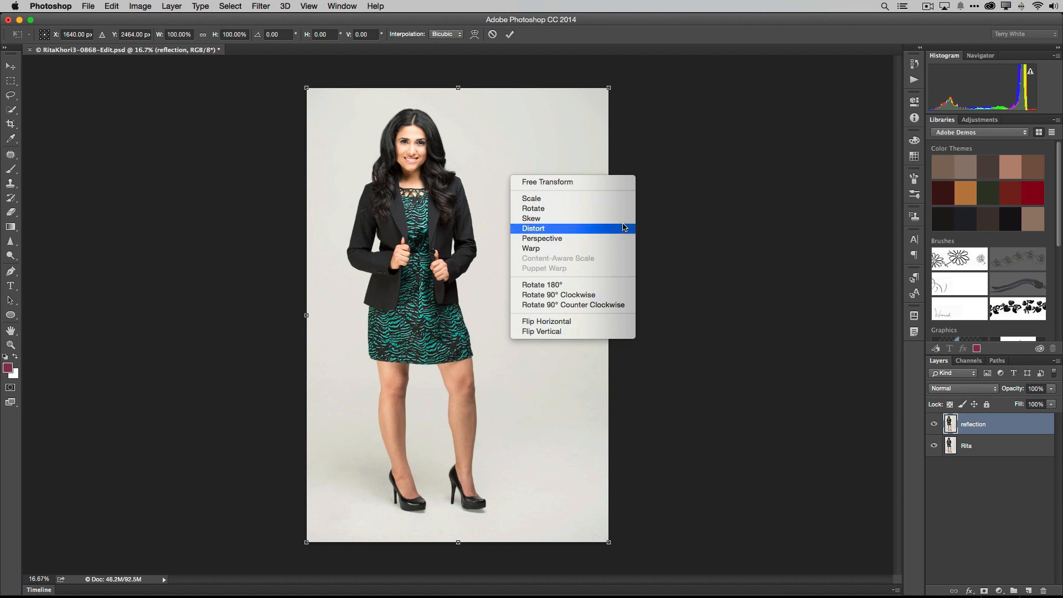
mouse_move(597, 305)
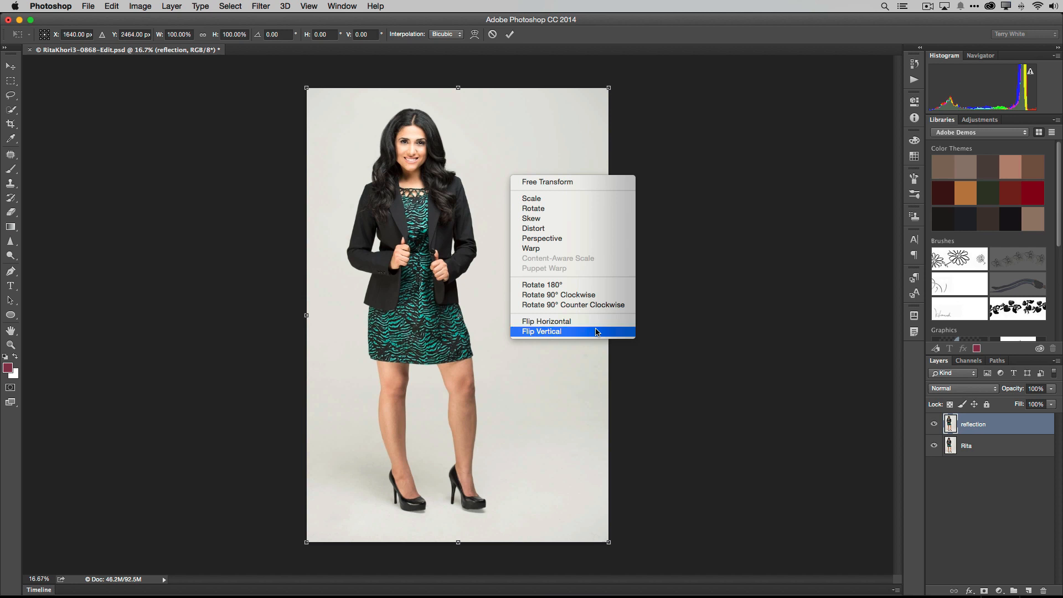
click(541, 332)
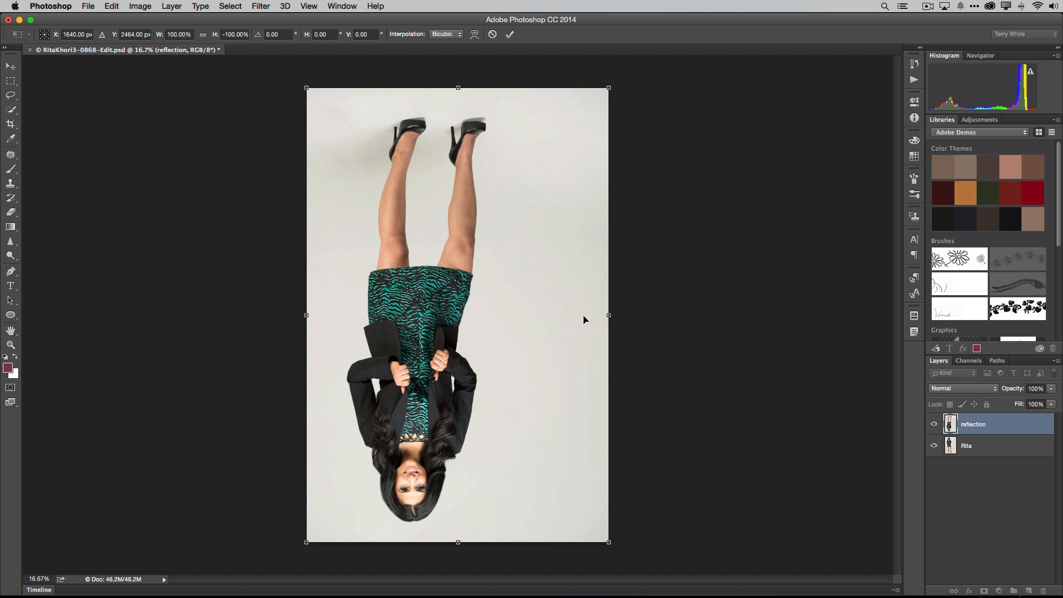
mouse_move(528, 188)
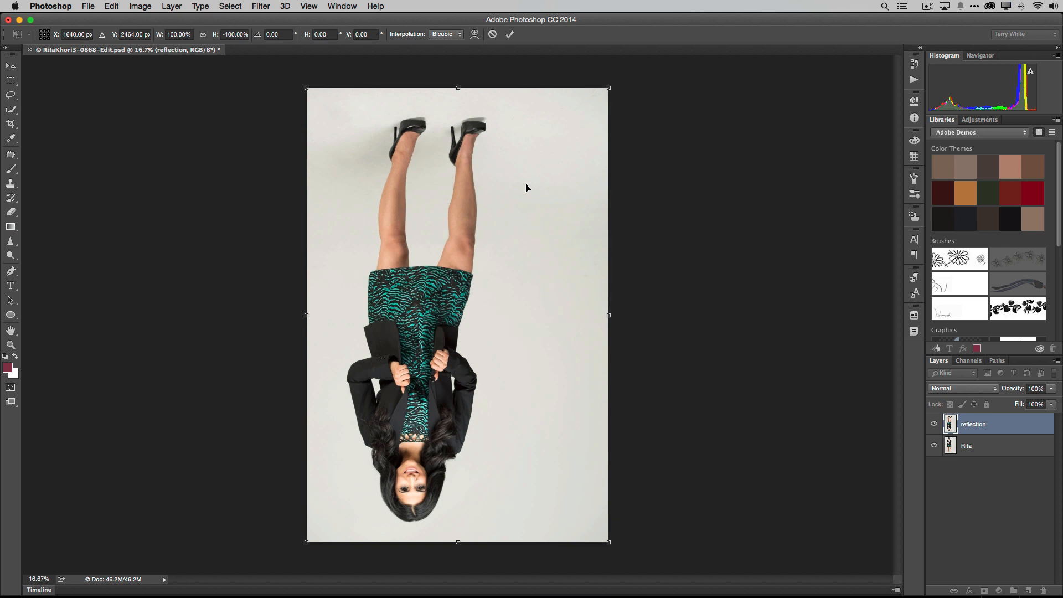
mouse_move(492, 153)
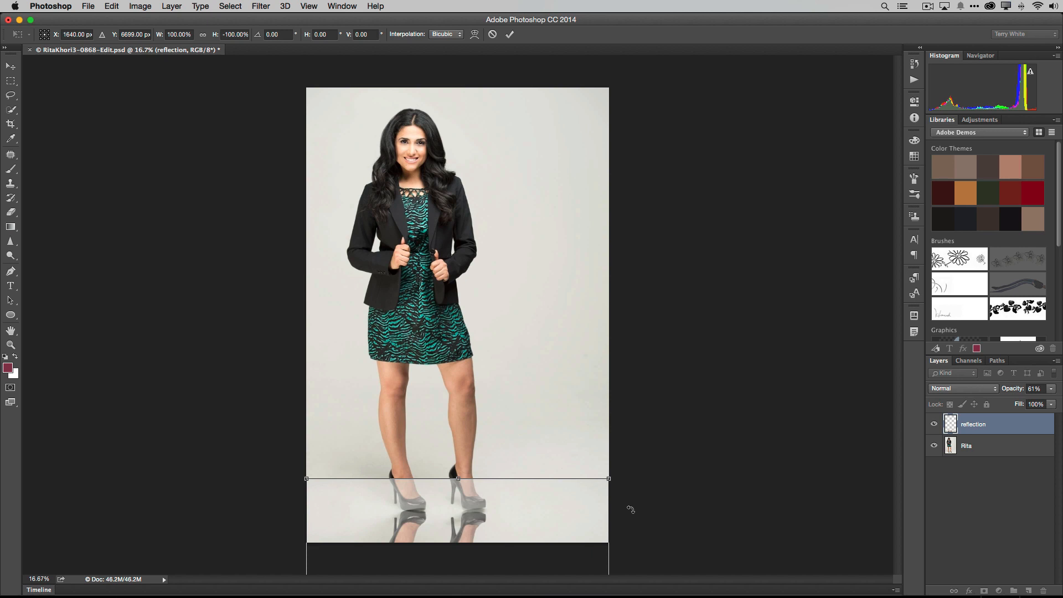
mouse_move(641, 503)
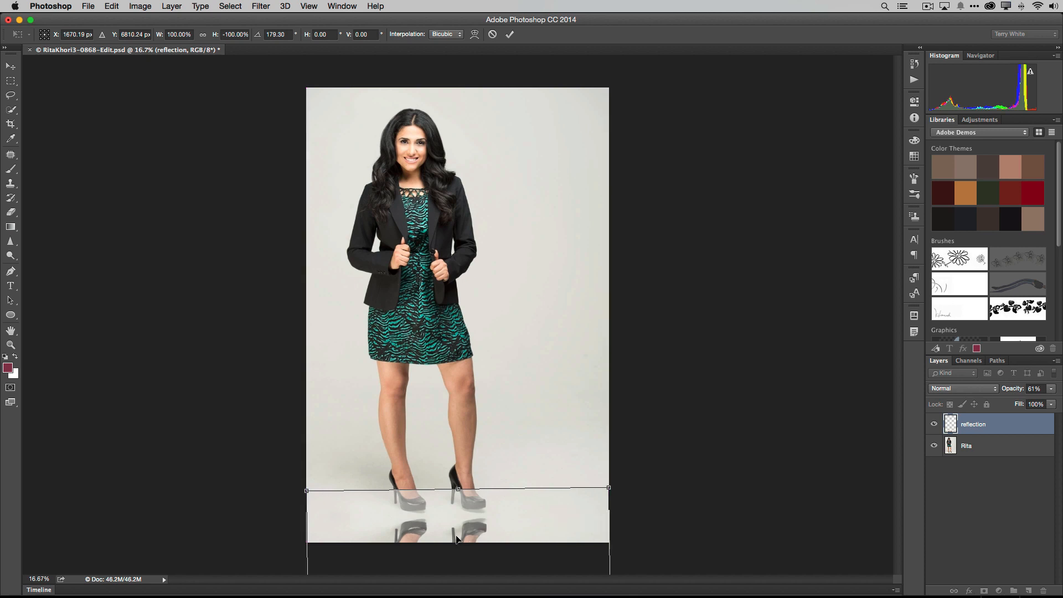
mouse_move(441, 518)
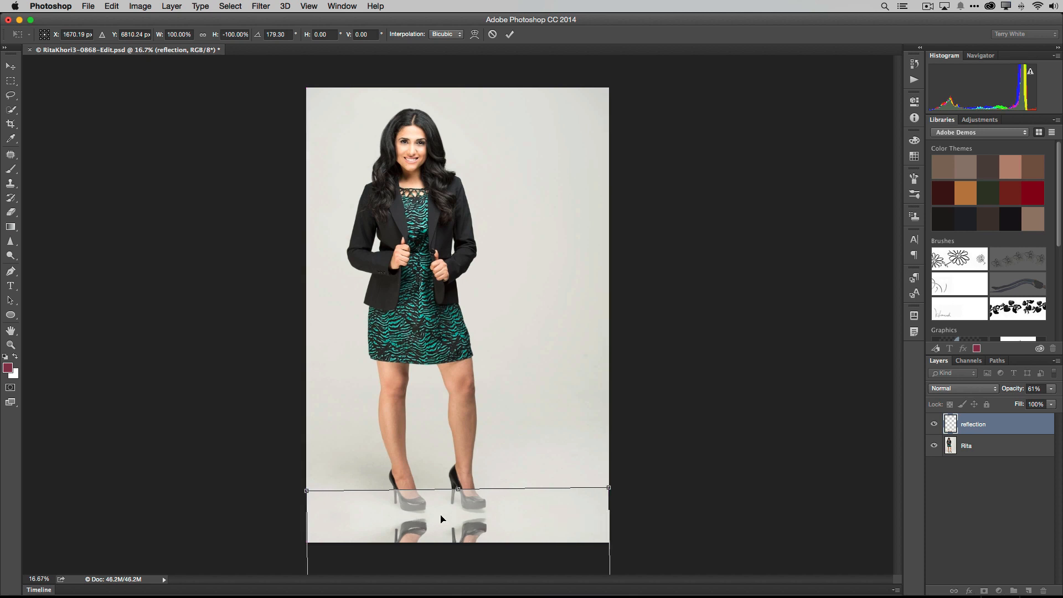
mouse_move(423, 515)
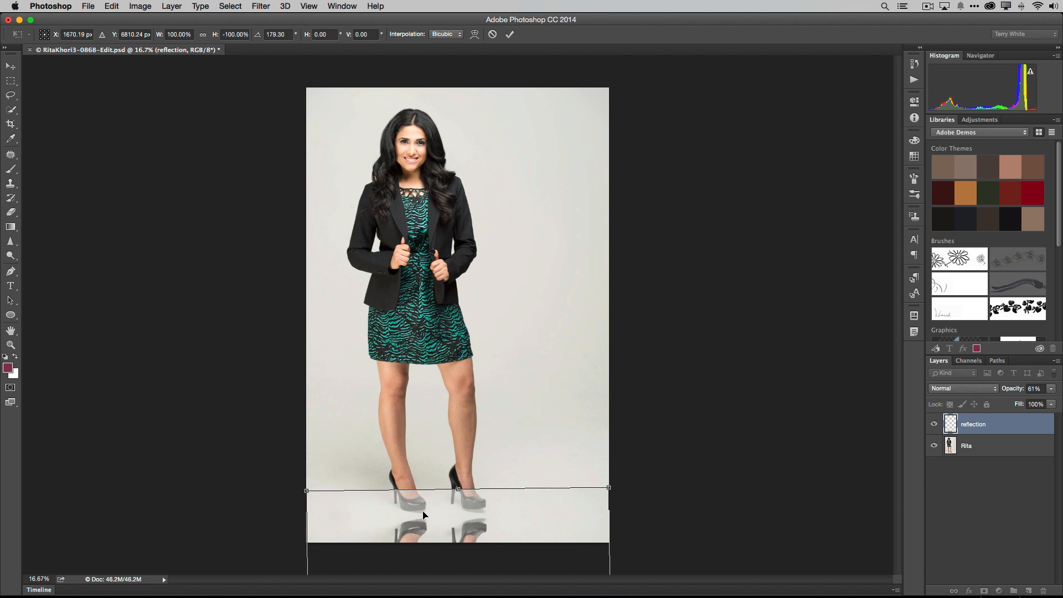
mouse_move(513, 518)
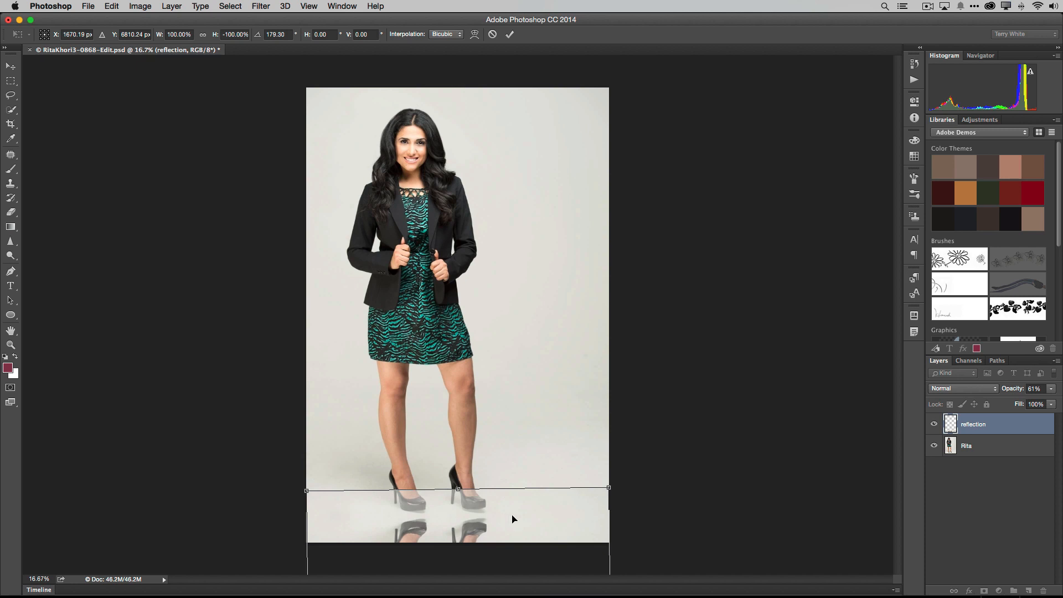
mouse_move(614, 481)
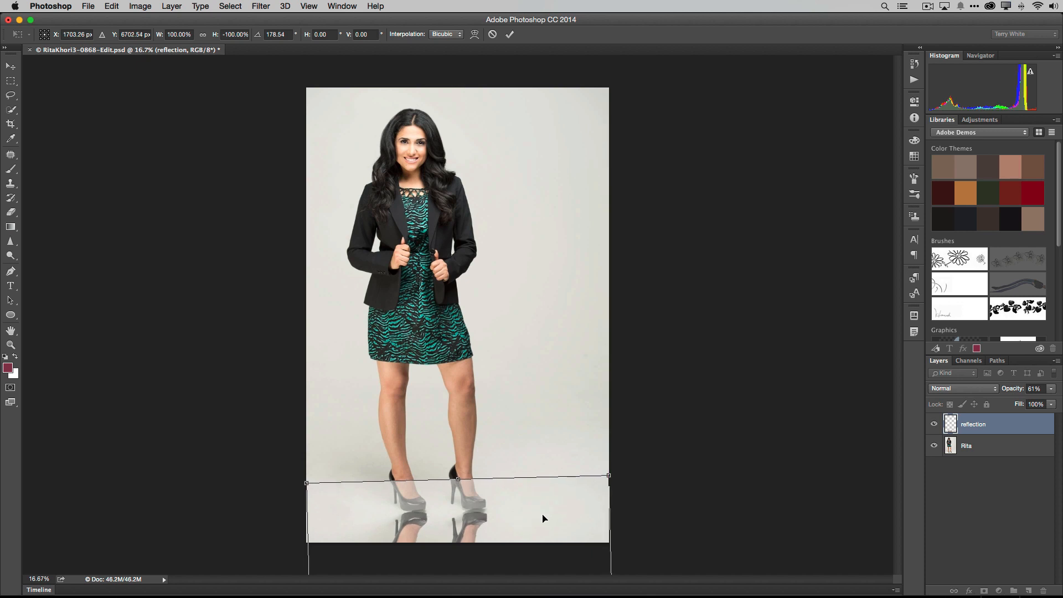
mouse_move(608, 474)
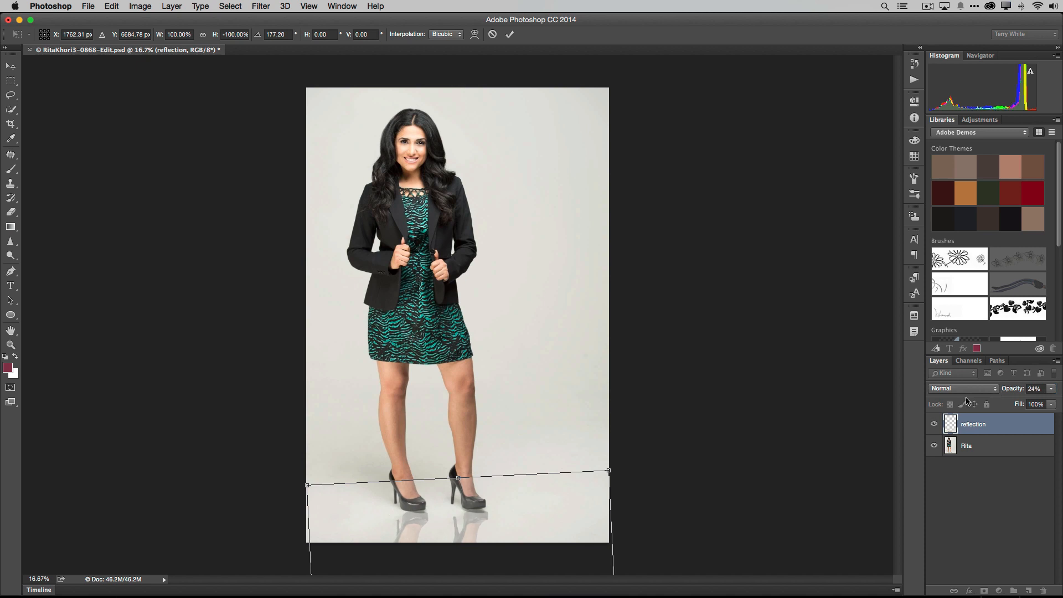
mouse_move(435, 510)
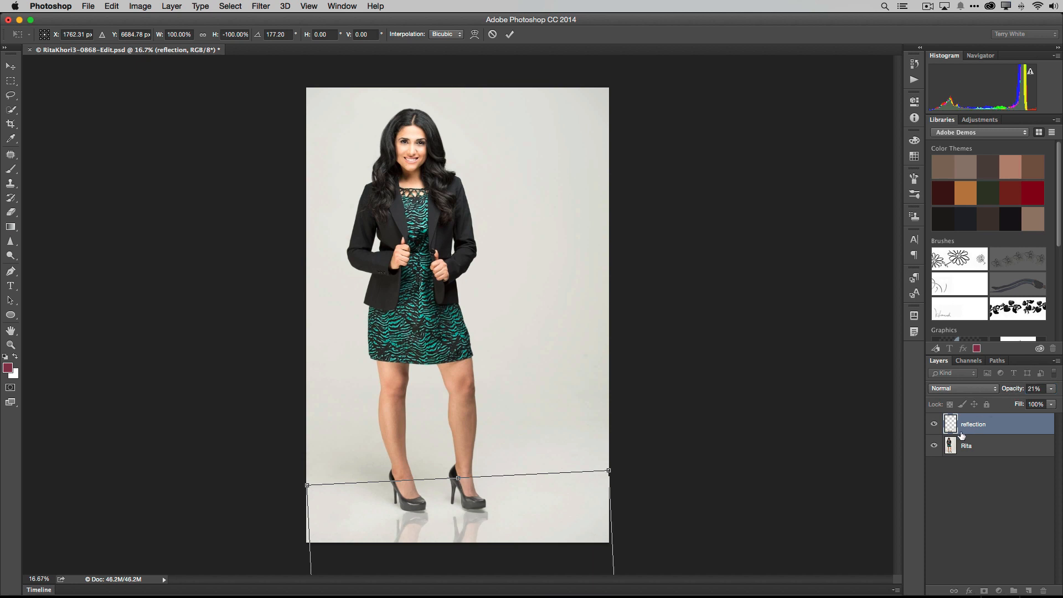
mouse_move(897, 465)
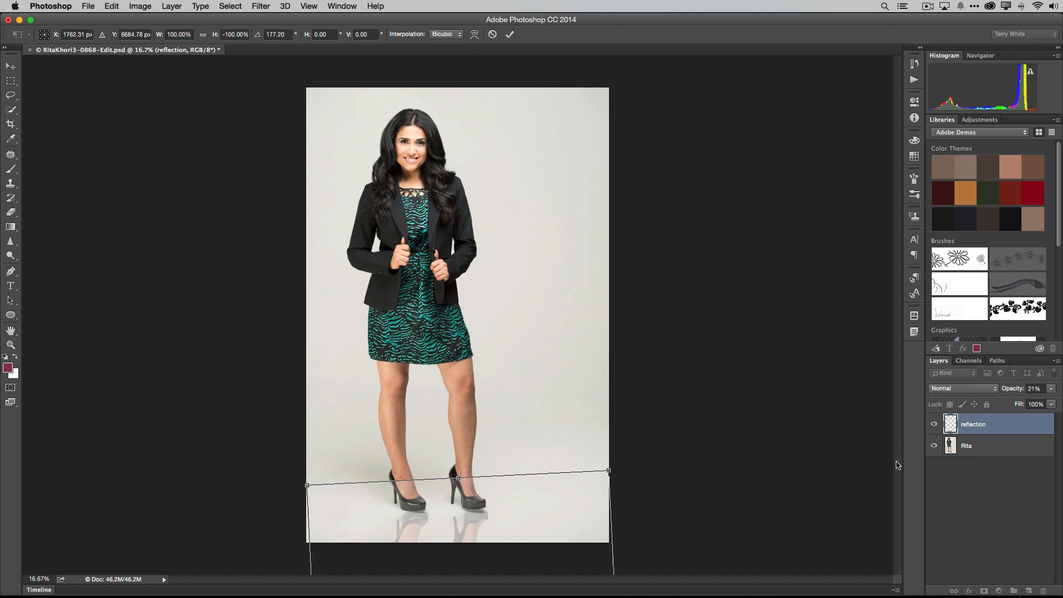
mouse_move(529, 43)
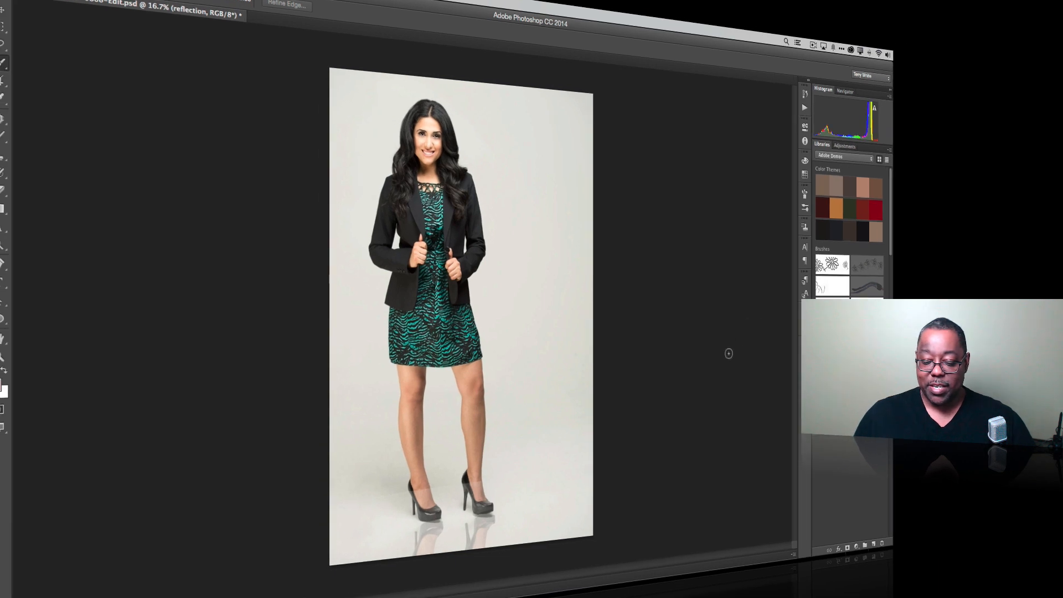
mouse_move(561, 499)
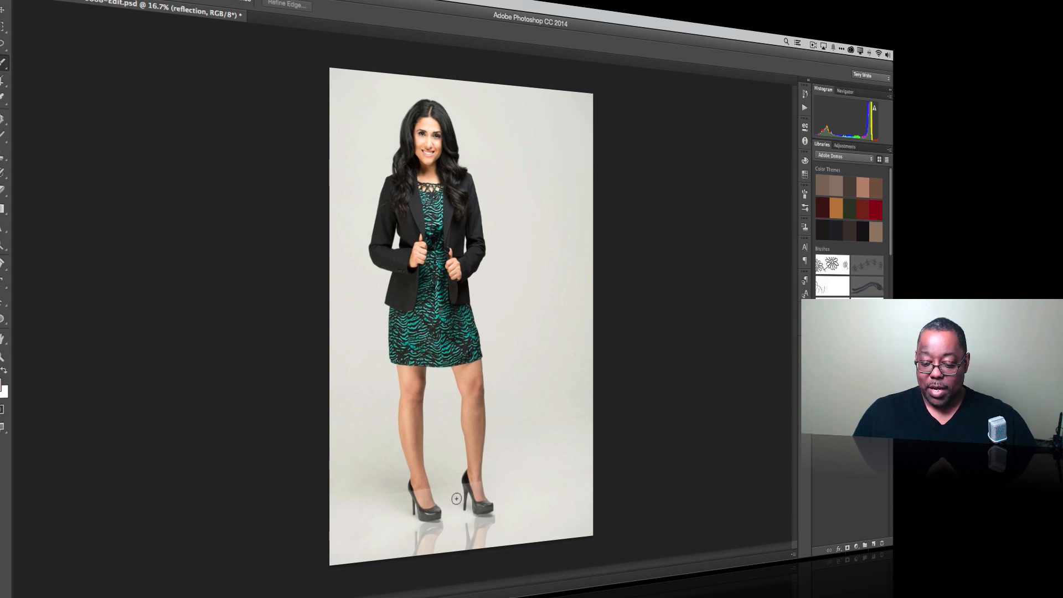
mouse_move(591, 484)
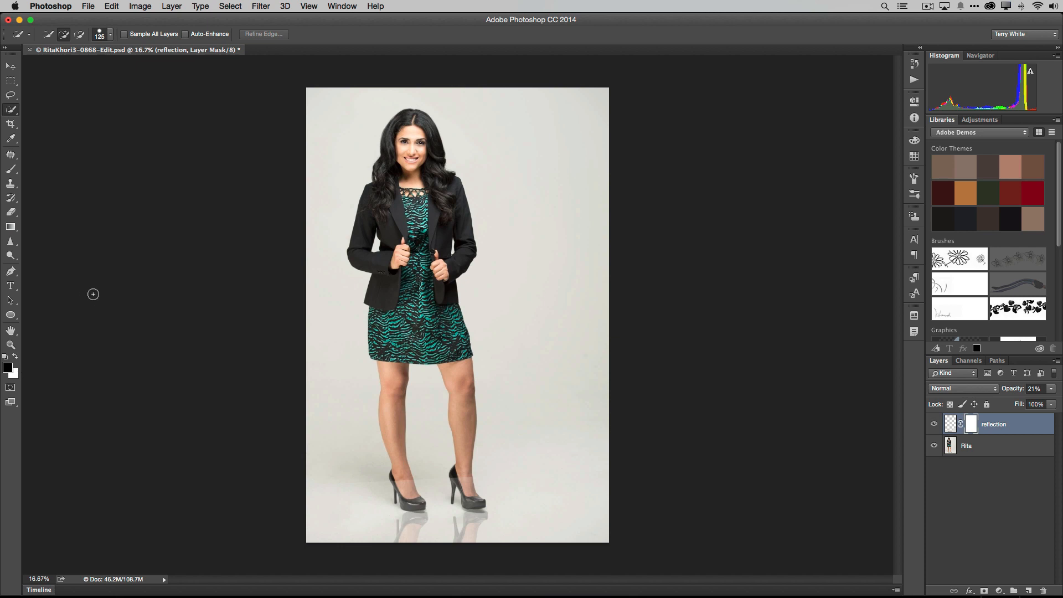
mouse_move(30, 240)
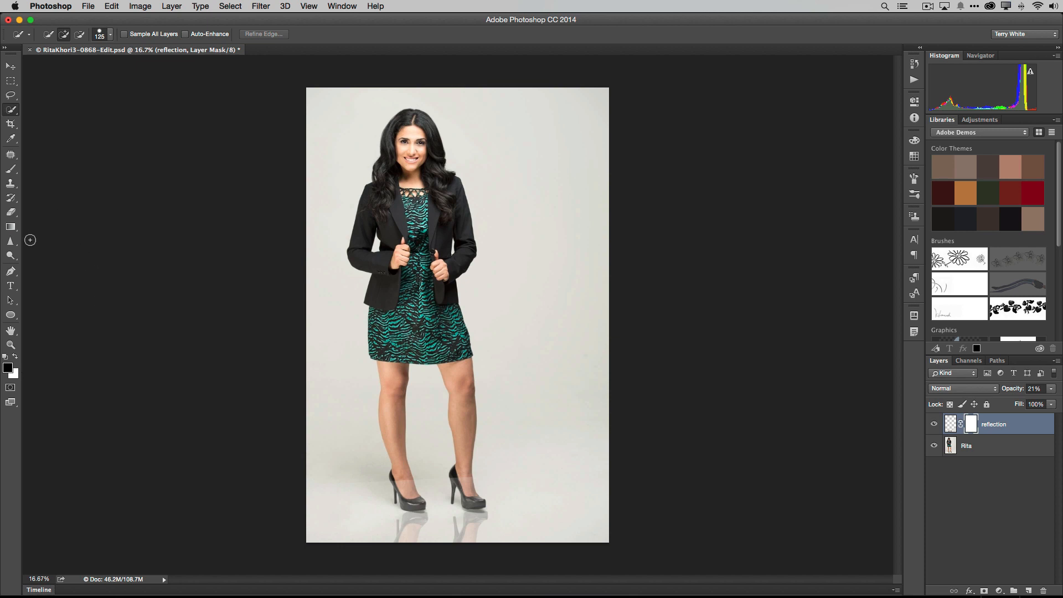
Select the Gradient Tool to fade the shoe reflection out on the layer mask.
click(11, 226)
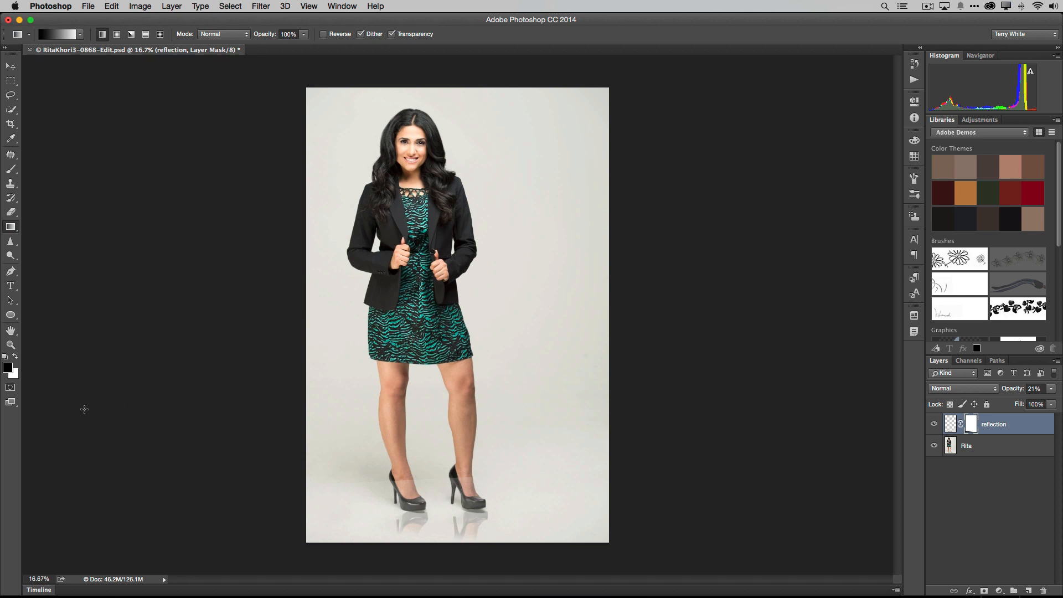
mouse_move(22, 367)
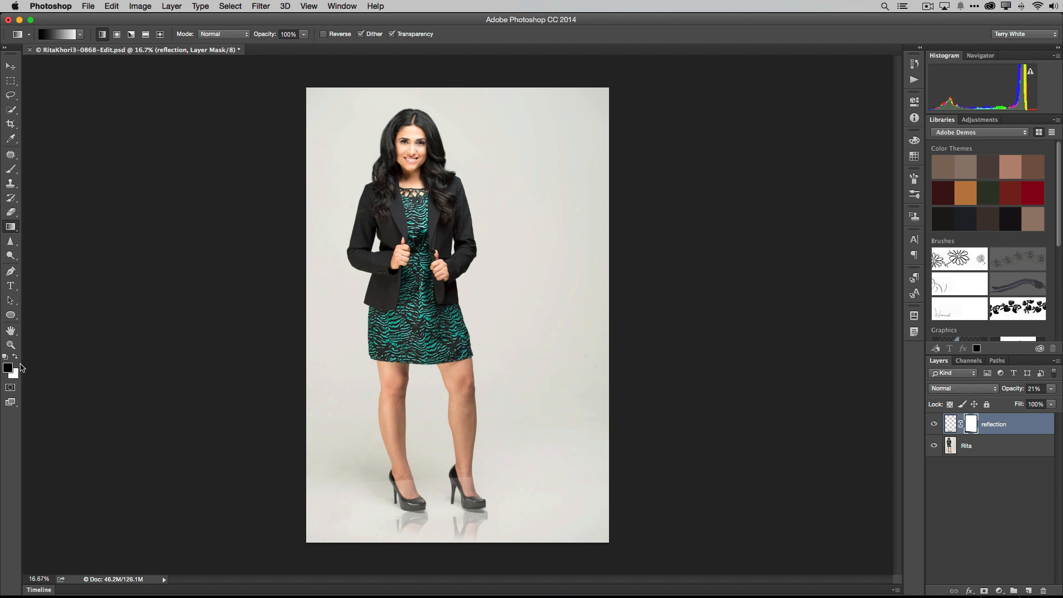
mouse_move(499, 544)
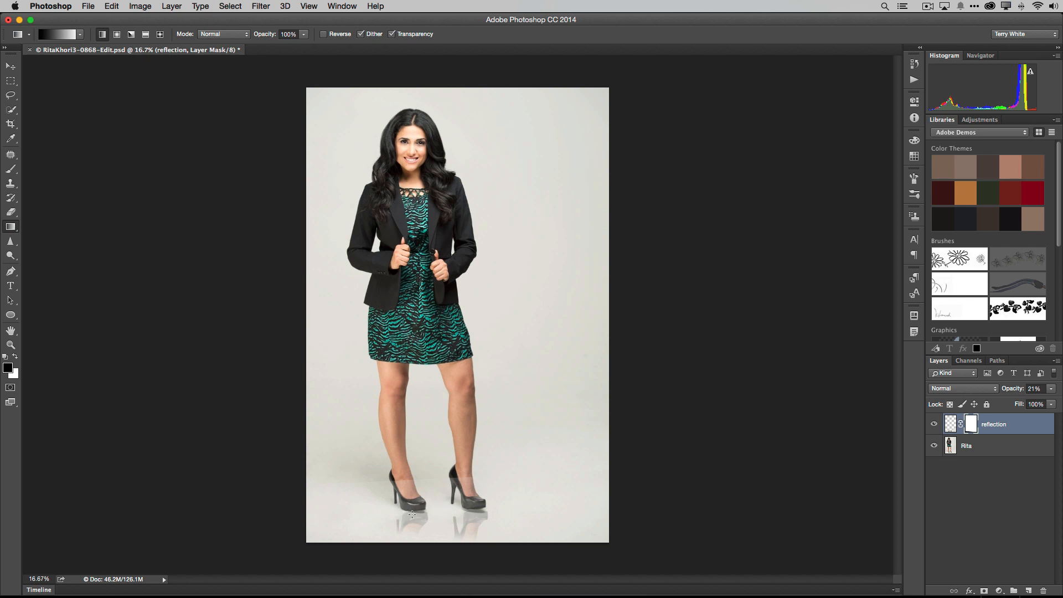
mouse_move(477, 538)
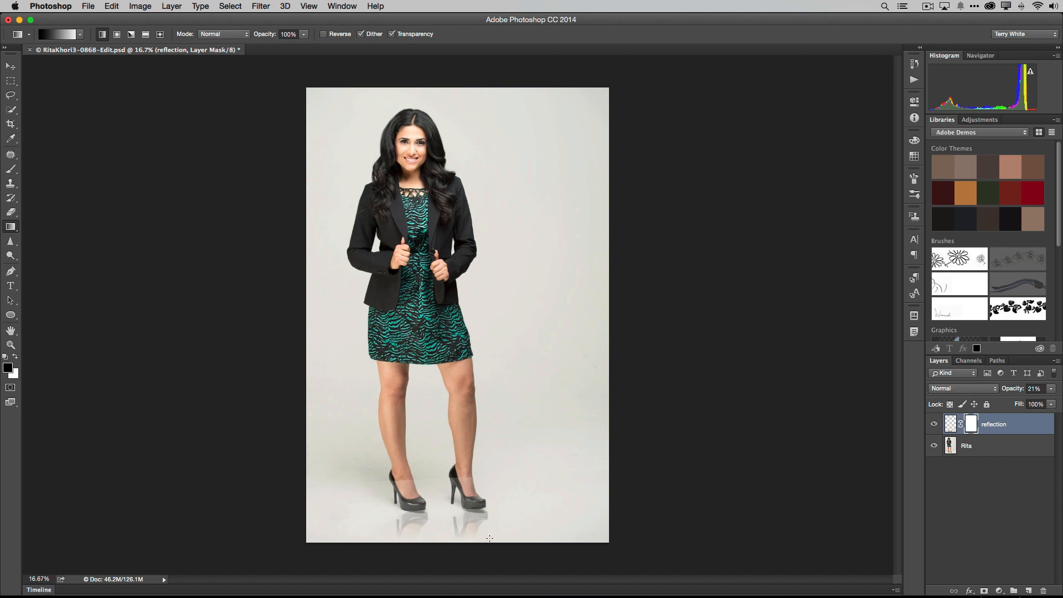
mouse_move(452, 540)
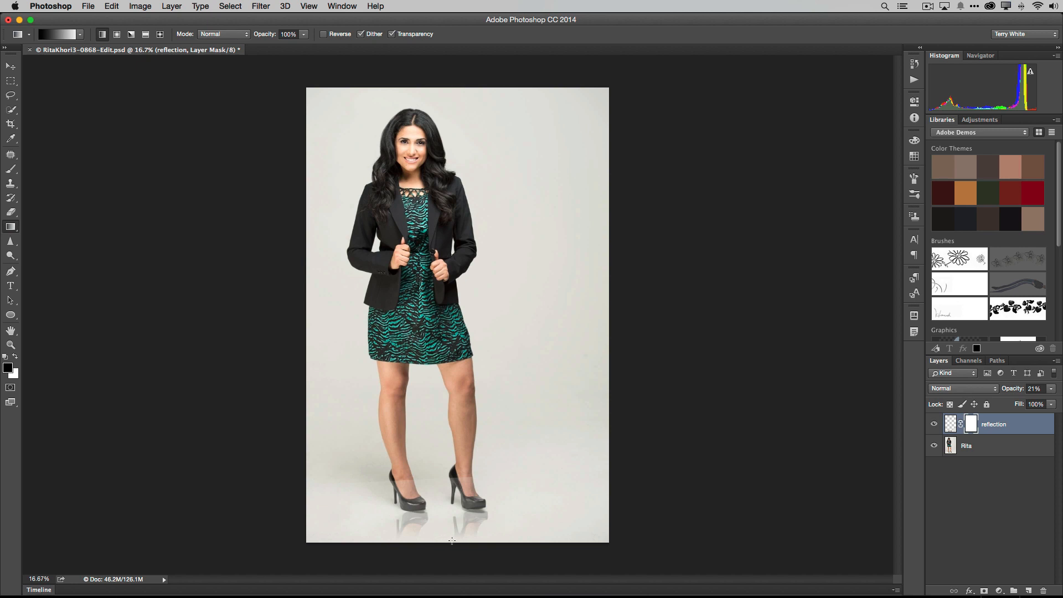
mouse_move(449, 534)
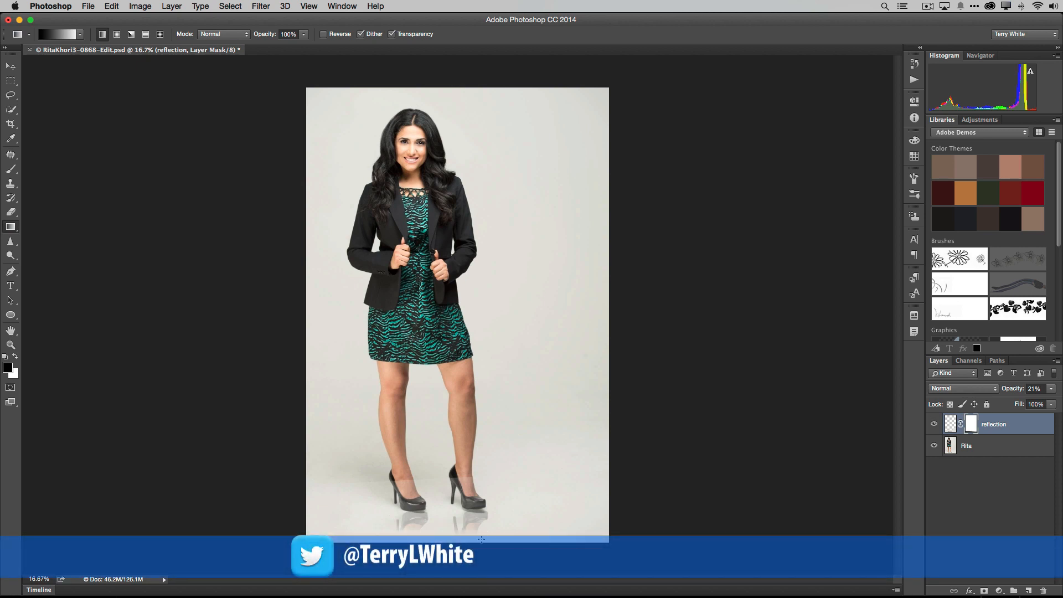
mouse_move(535, 546)
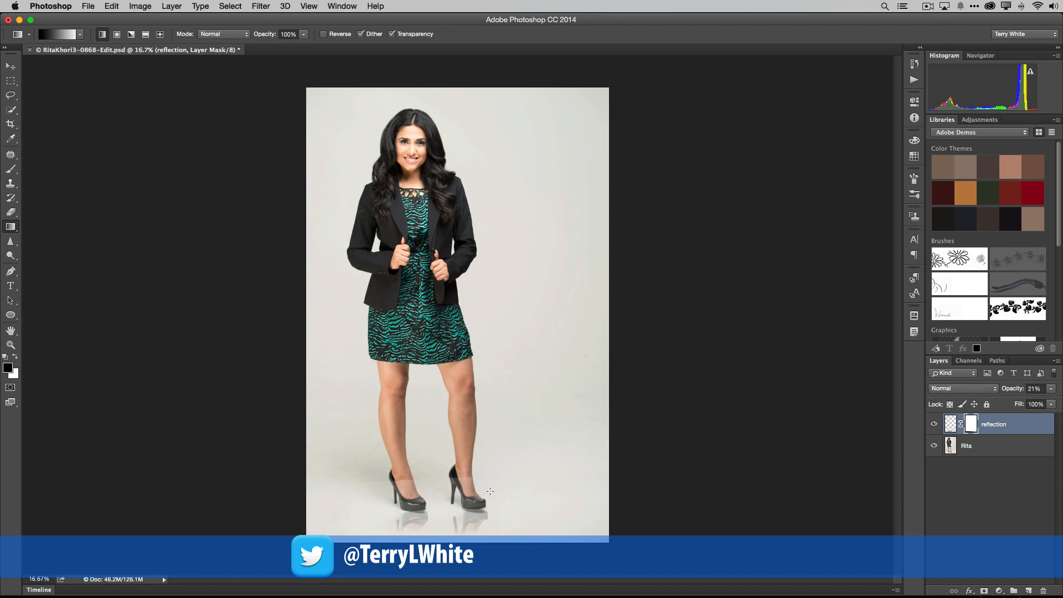
mouse_move(520, 482)
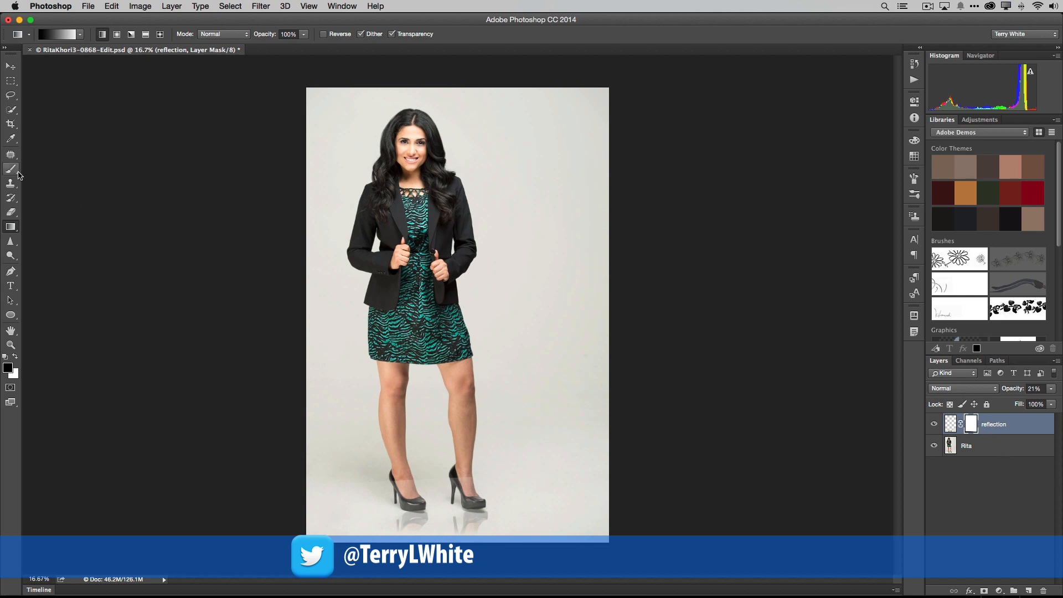
Select the Brush Tool and adjust its size for painting black on the reflection mask.
click(10, 169)
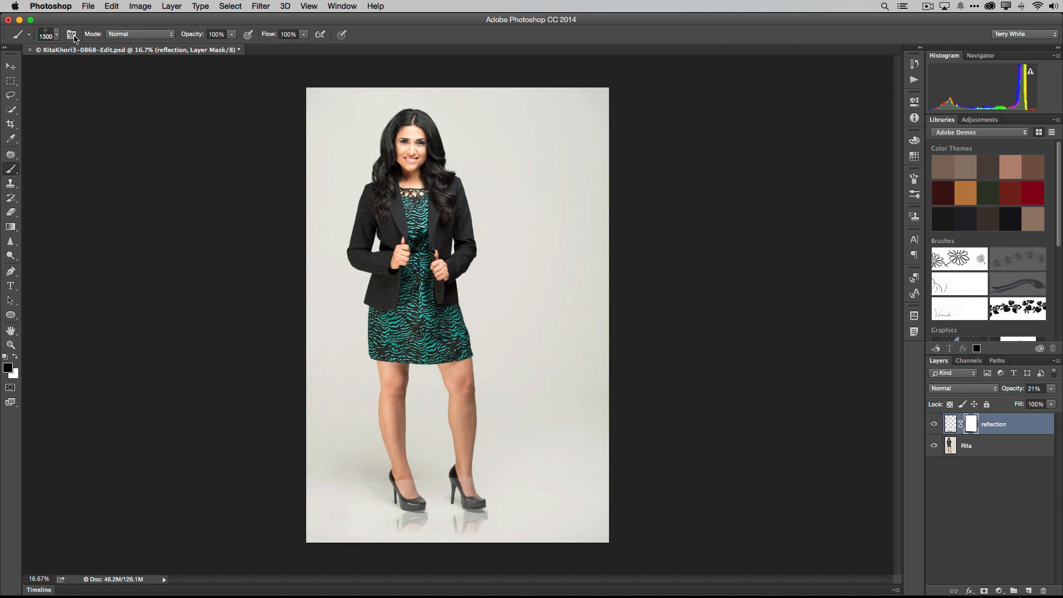
click(57, 34)
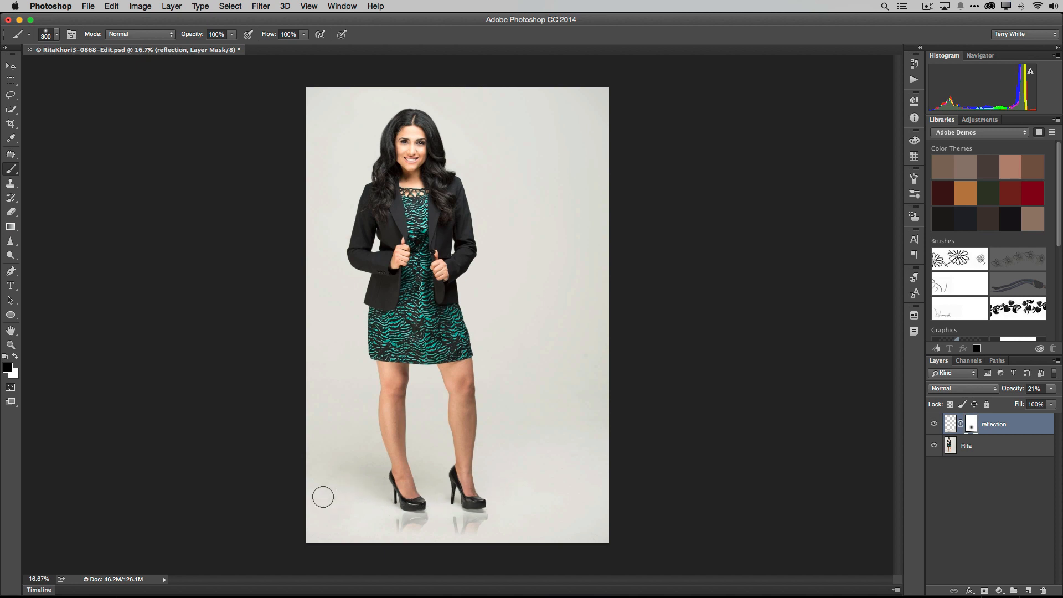
mouse_move(434, 470)
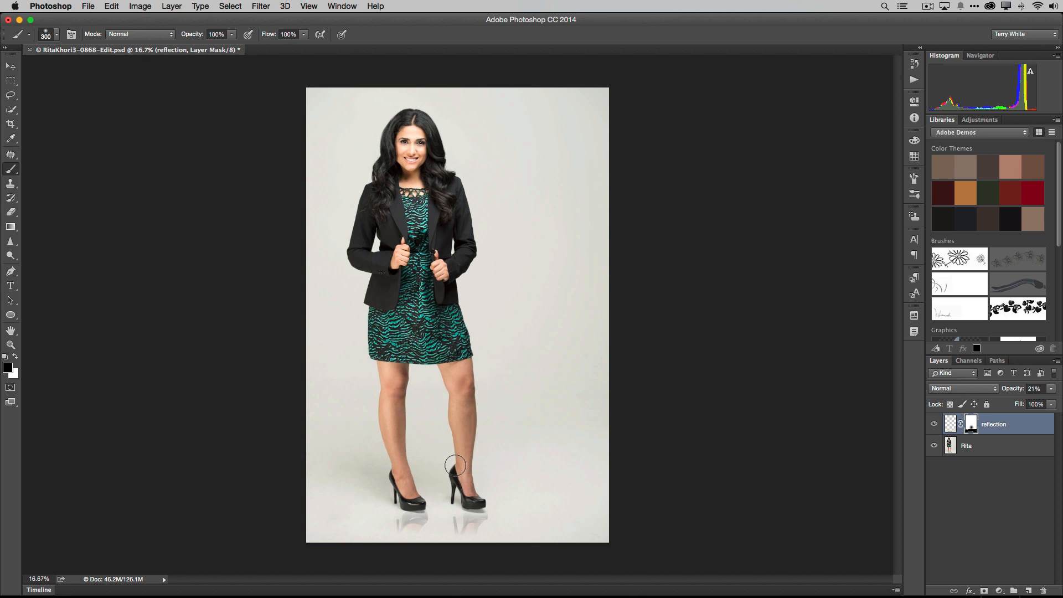
mouse_move(437, 507)
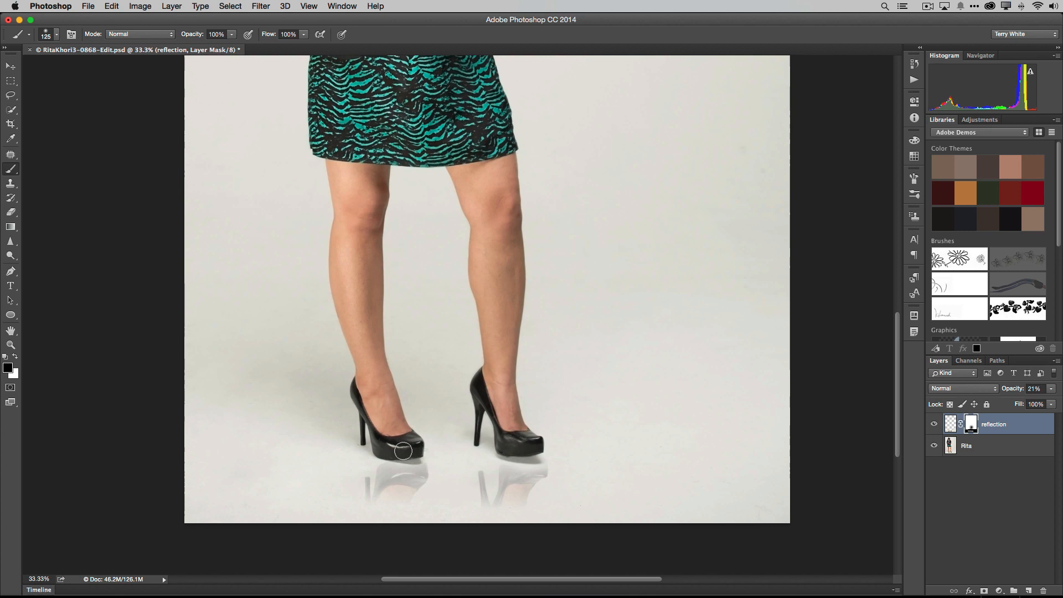
mouse_move(536, 434)
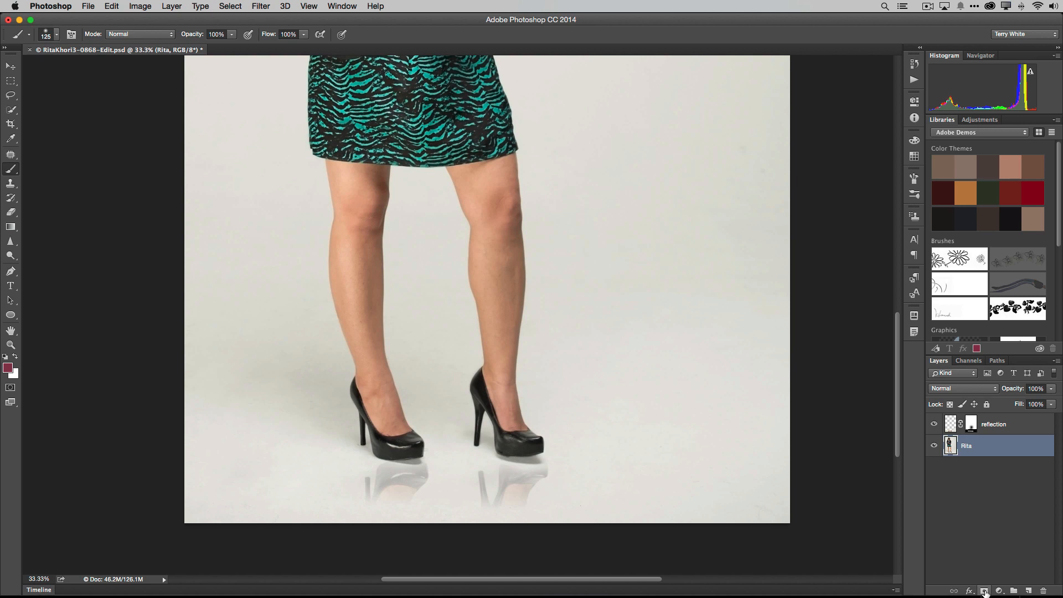
mouse_move(934, 426)
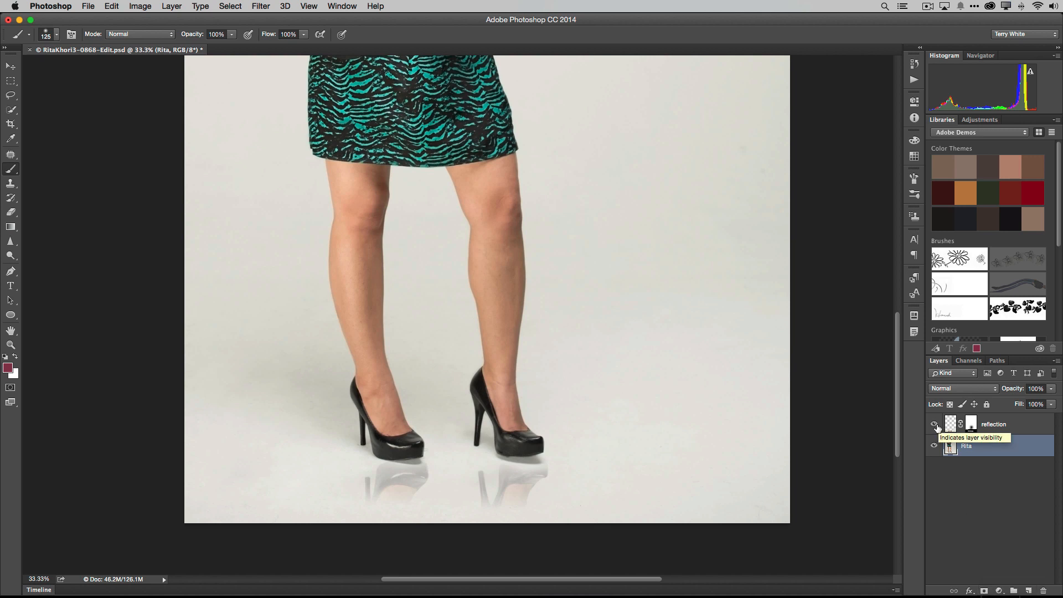
Hide the reflection layer and select the Clone Stamp tool to paint out the floor shadow.
click(934, 424)
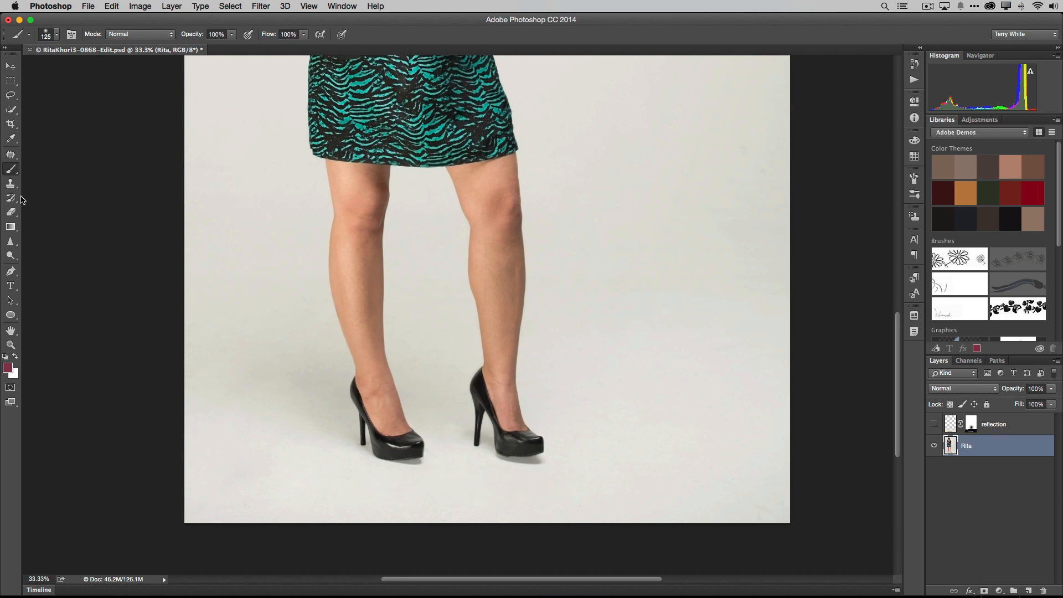
click(11, 169)
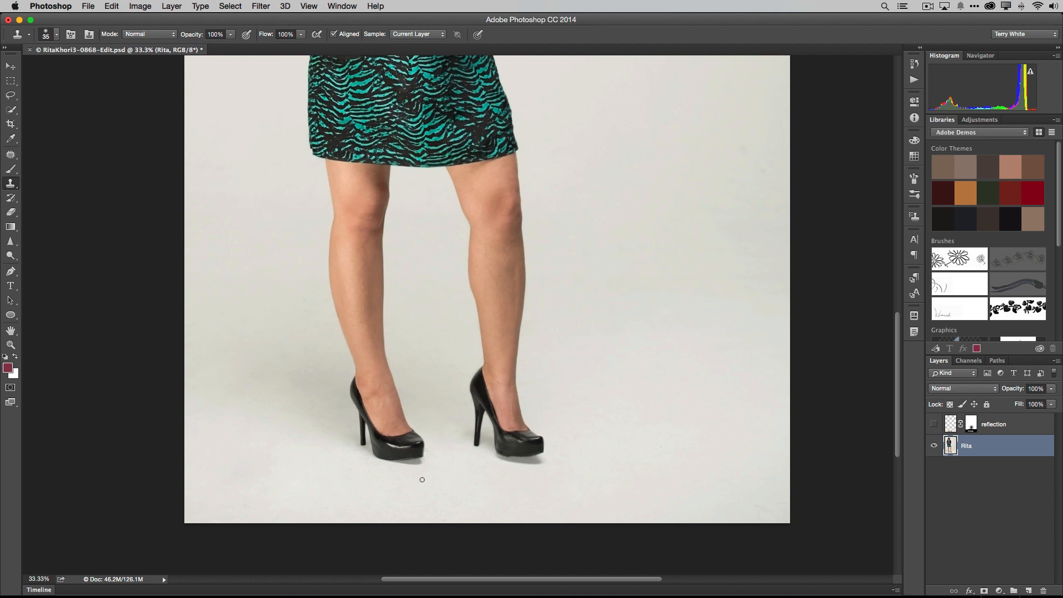
mouse_move(416, 478)
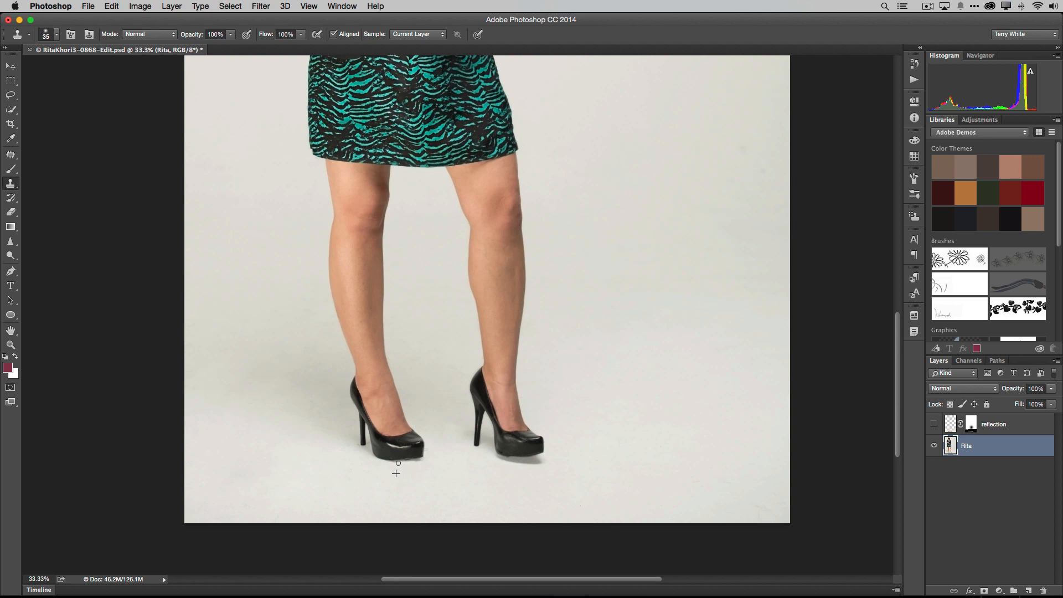
mouse_move(408, 471)
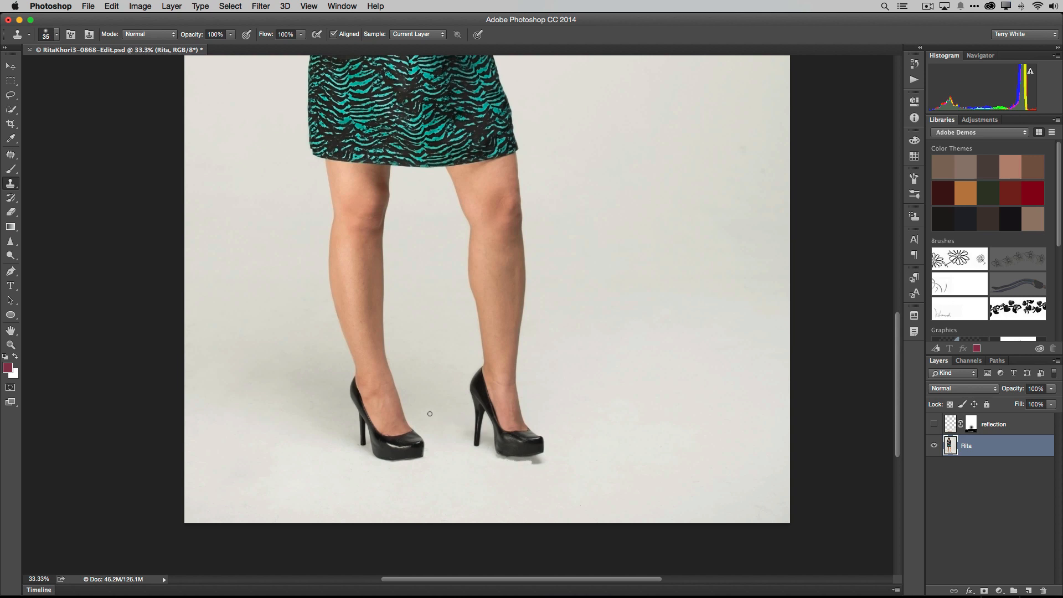
mouse_move(501, 469)
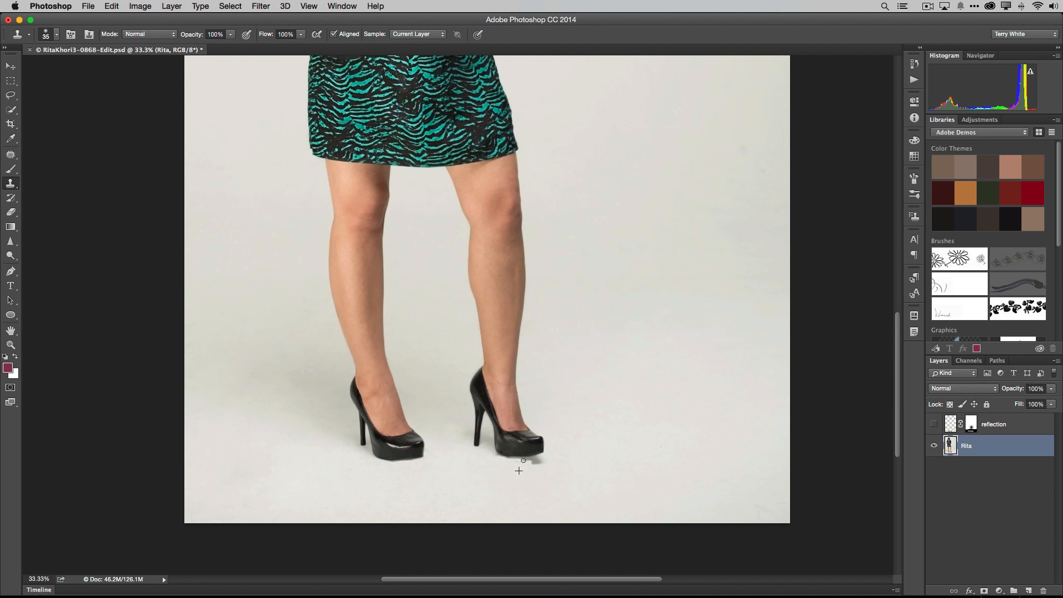
mouse_move(502, 467)
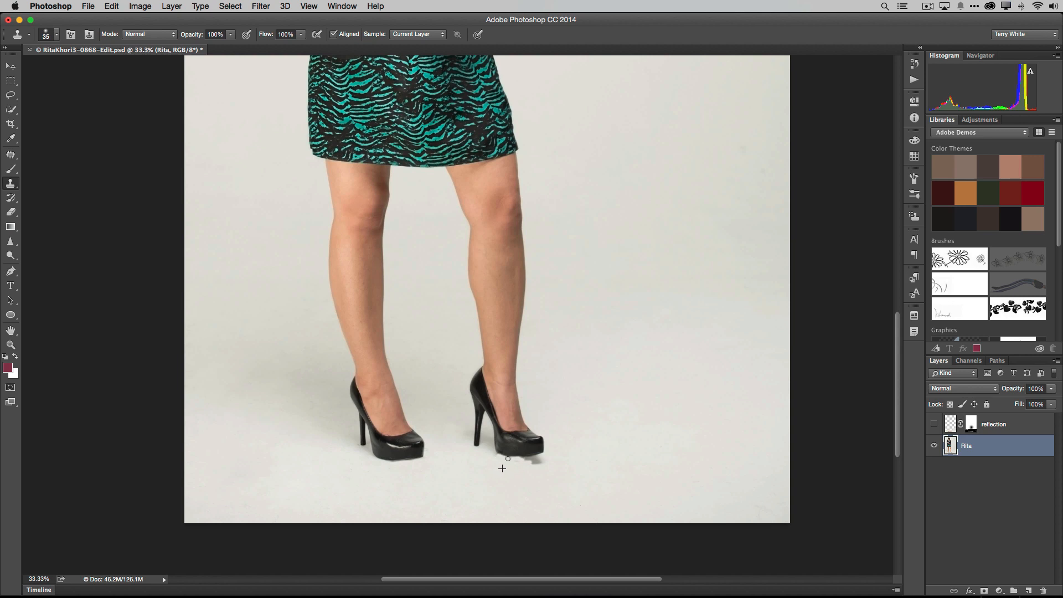
mouse_move(540, 459)
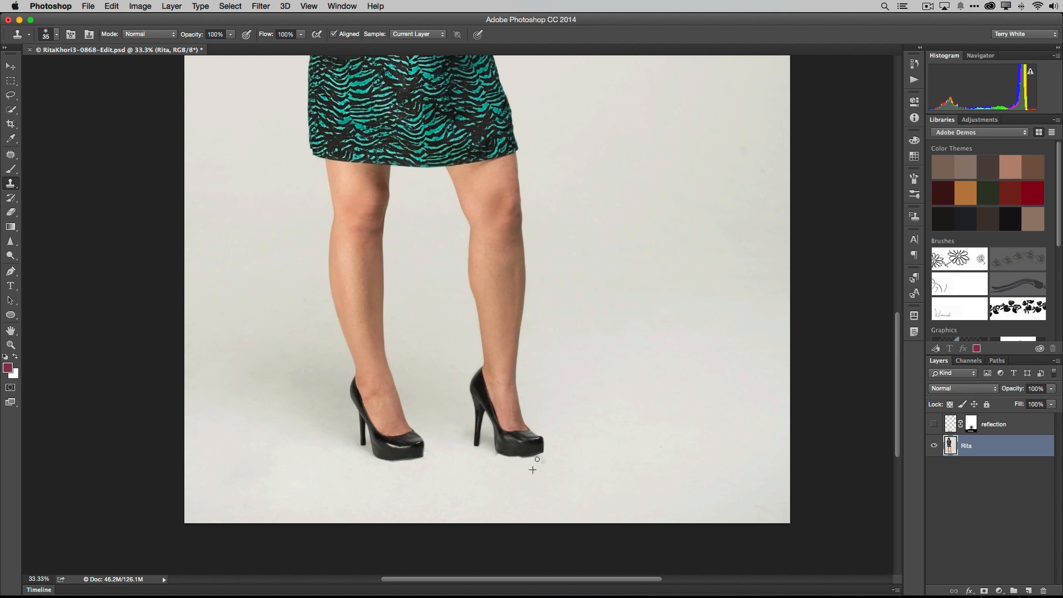
mouse_move(522, 469)
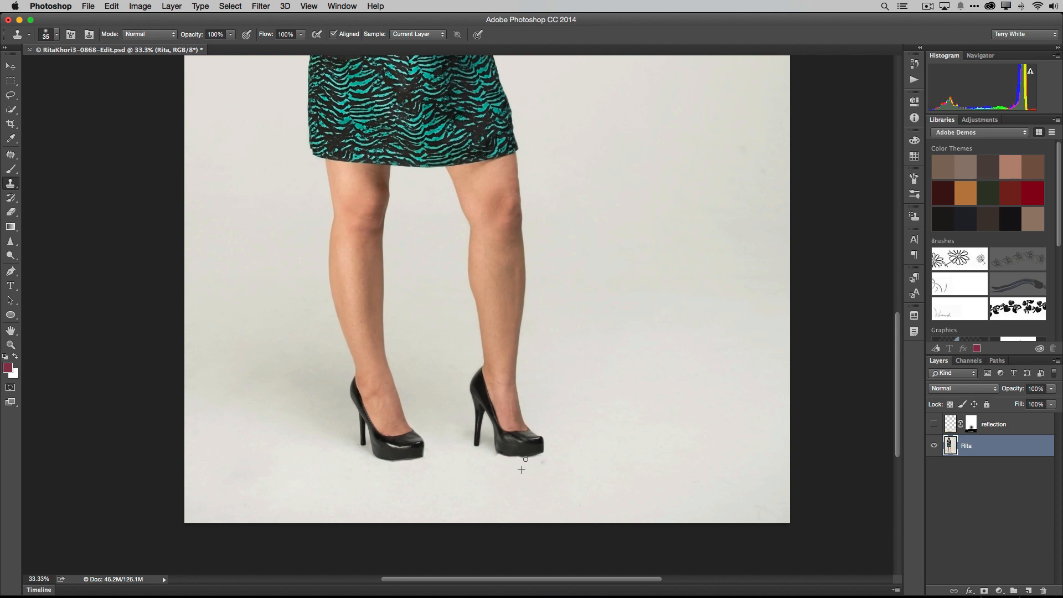
mouse_move(534, 466)
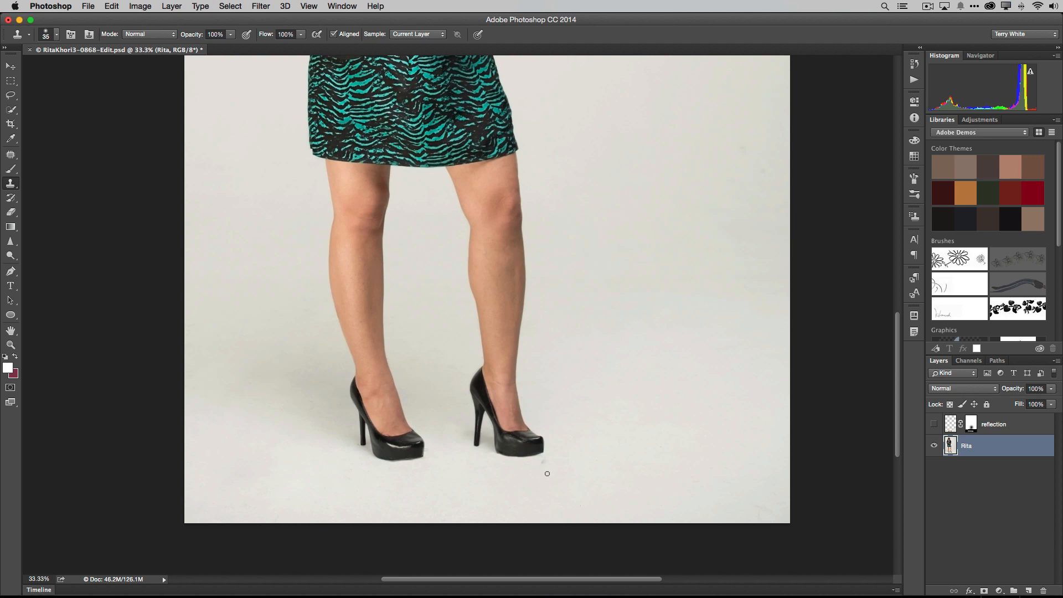
mouse_move(539, 478)
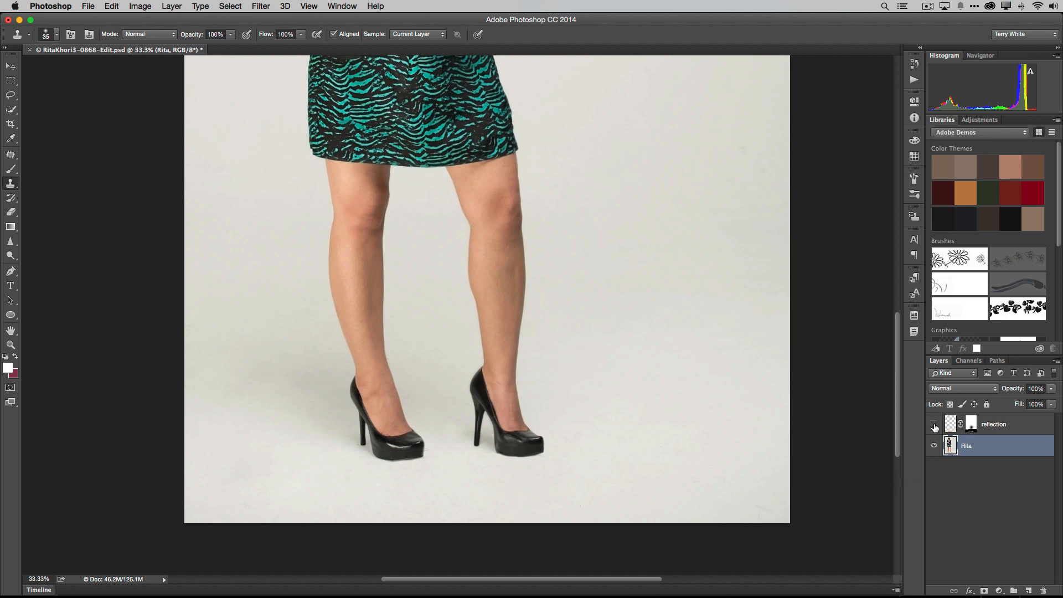
Show the reflection layer, target its mask and select the Brush tool to refine the fade.
click(934, 424)
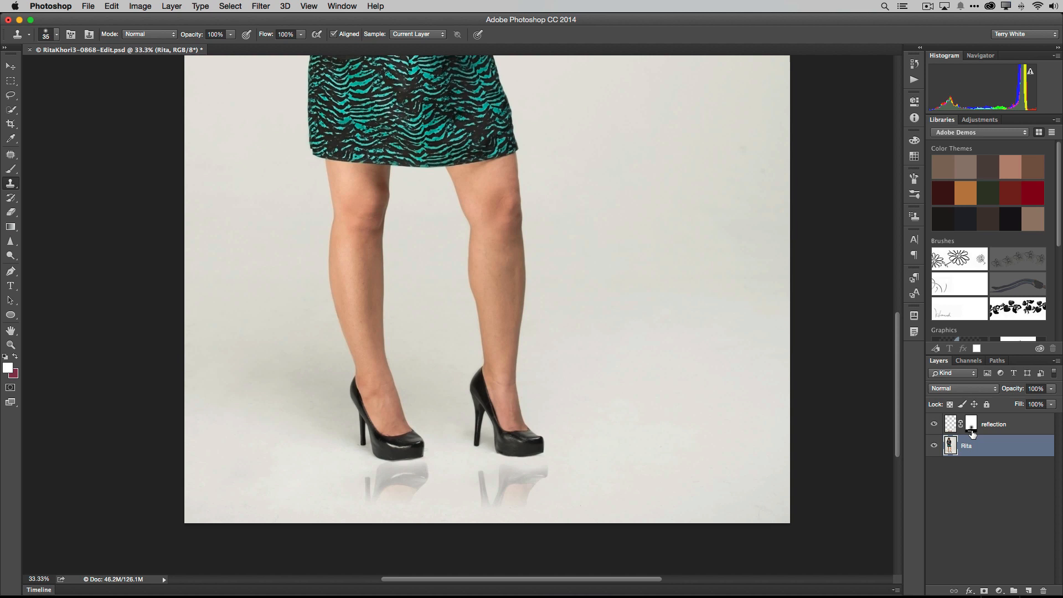
click(970, 424)
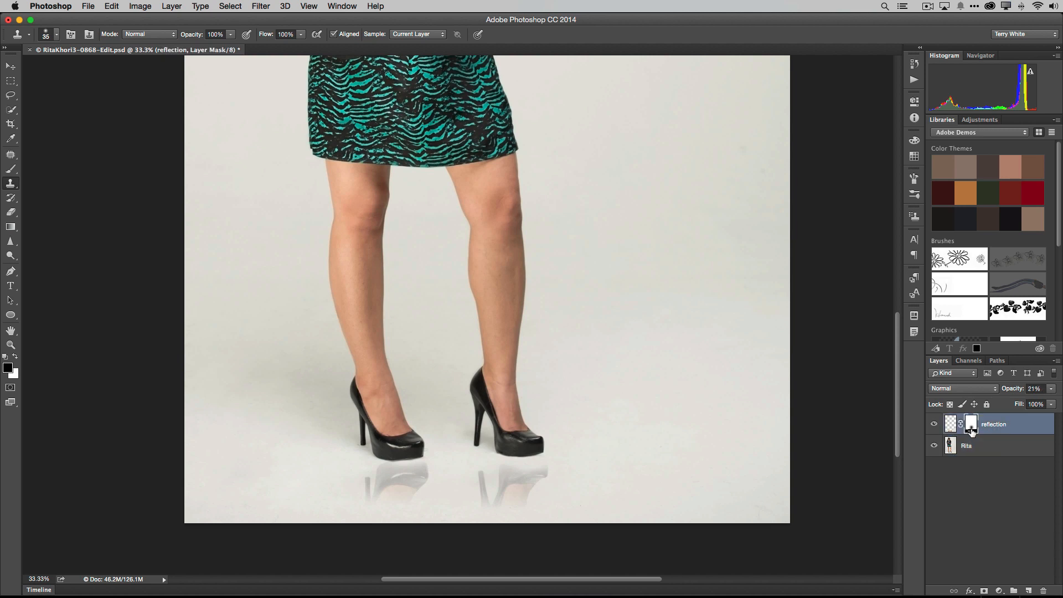
mouse_move(971, 426)
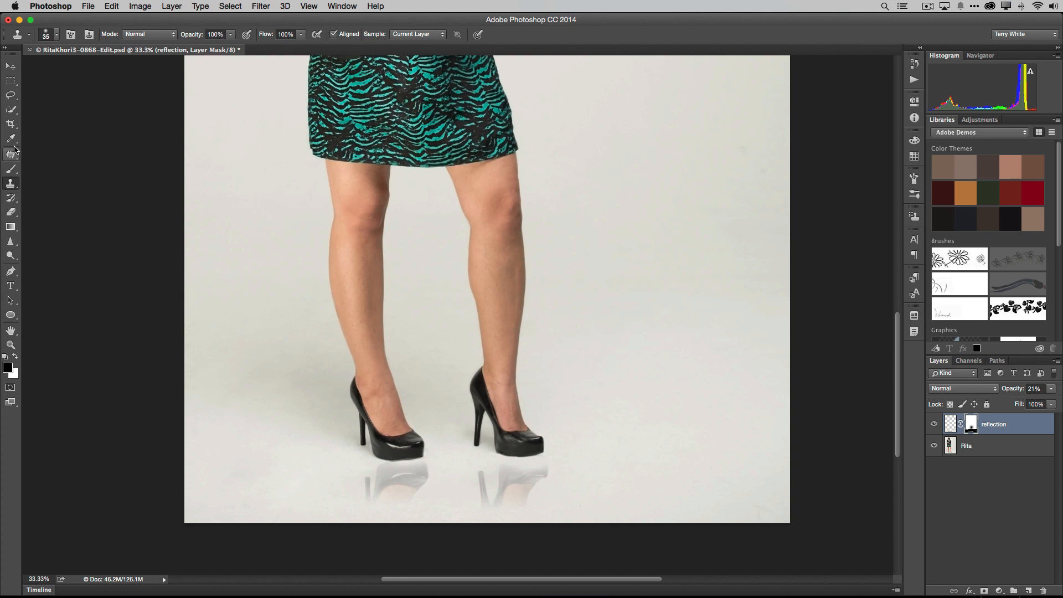
mouse_move(11, 257)
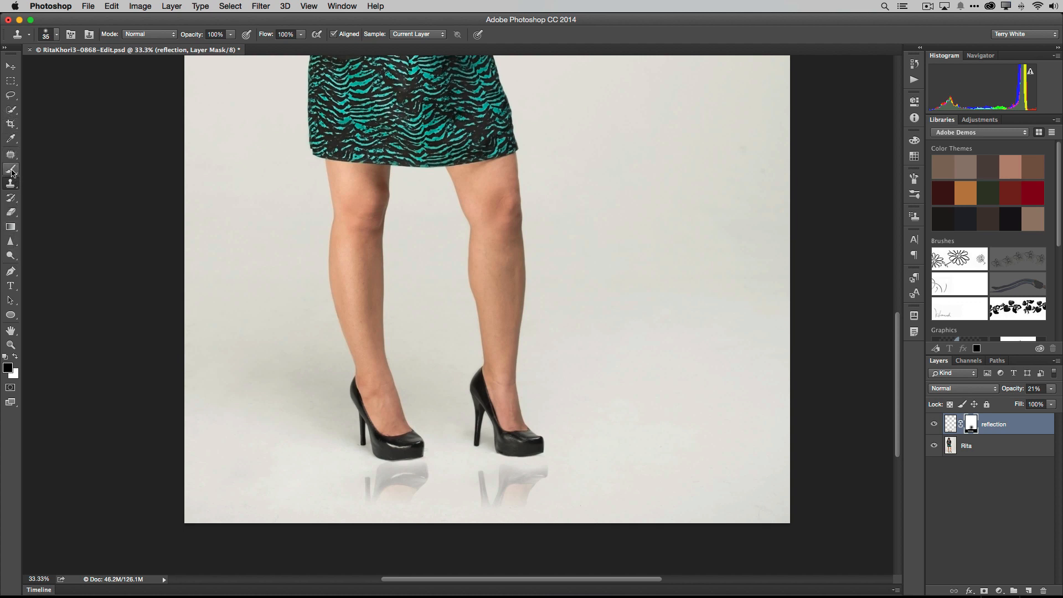
click(11, 169)
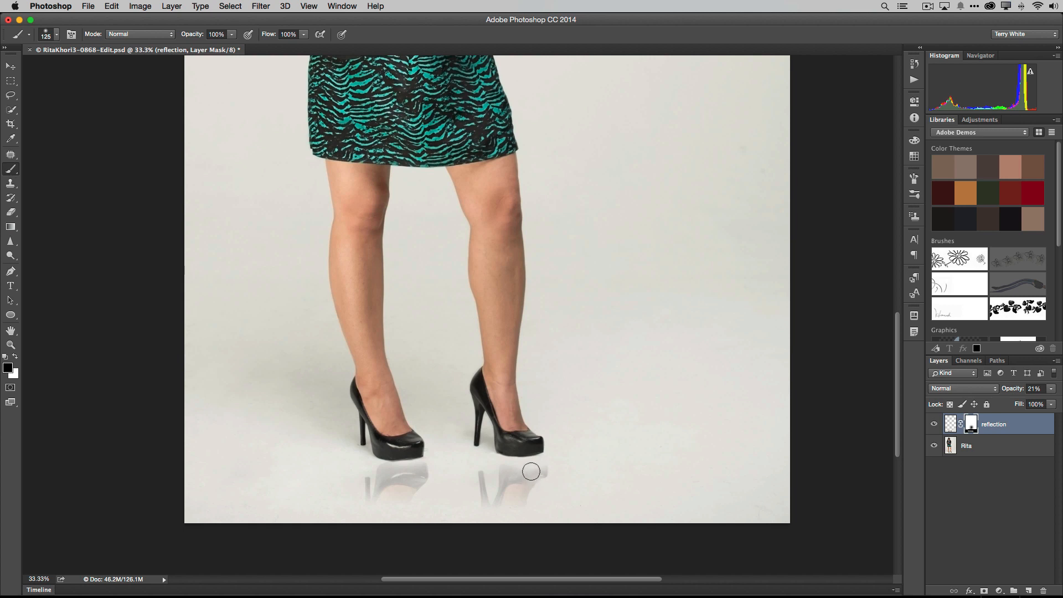
mouse_move(535, 471)
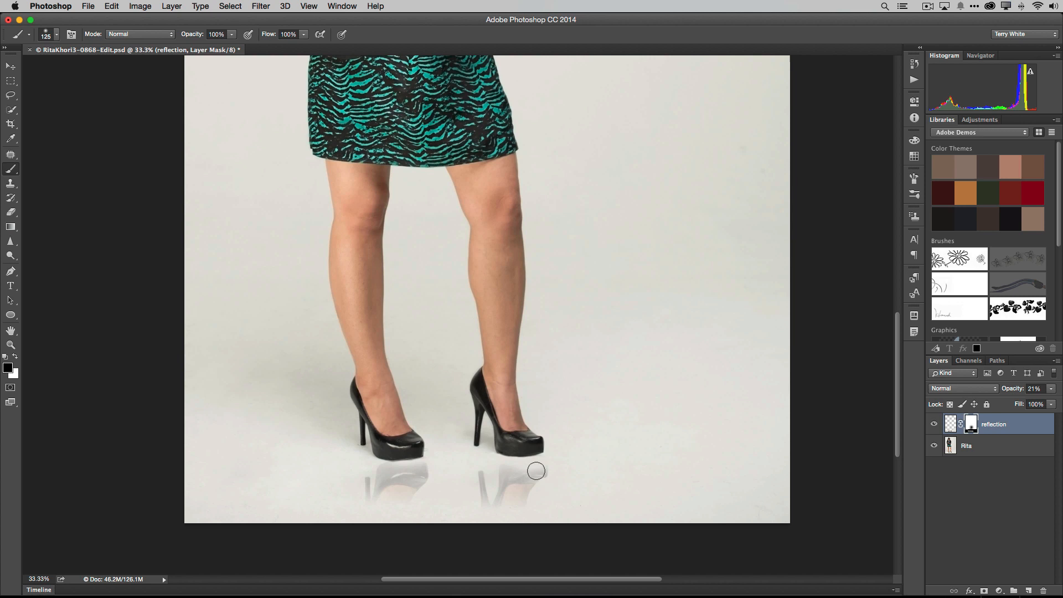
mouse_move(540, 467)
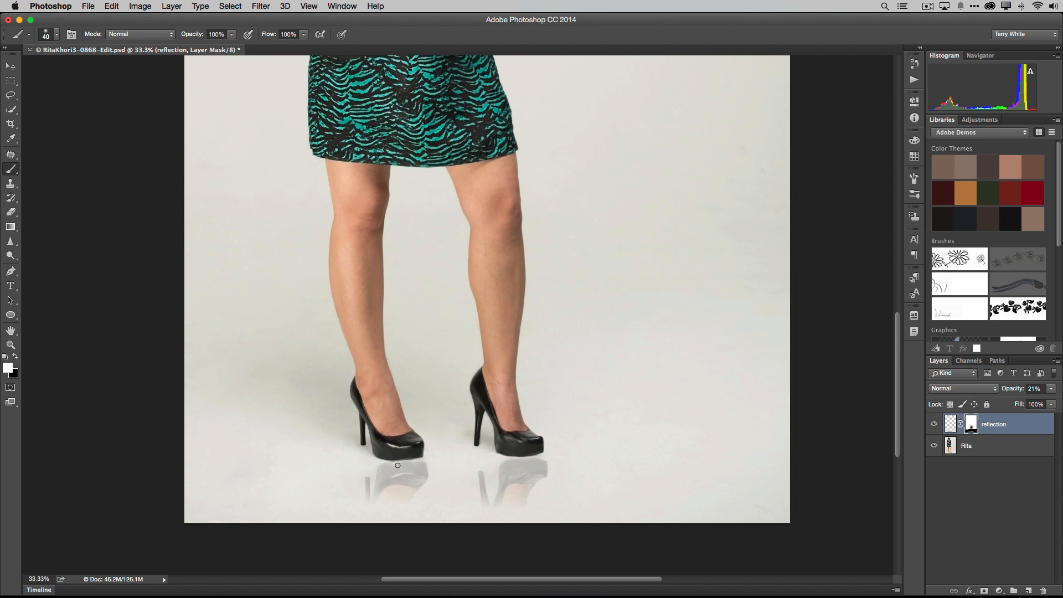
mouse_move(419, 463)
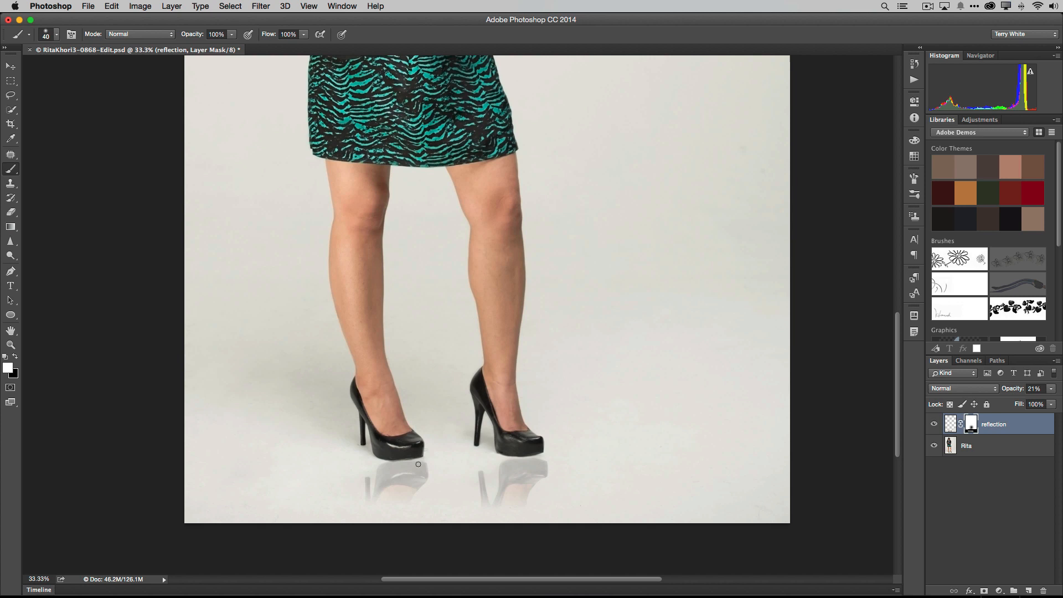
mouse_move(414, 467)
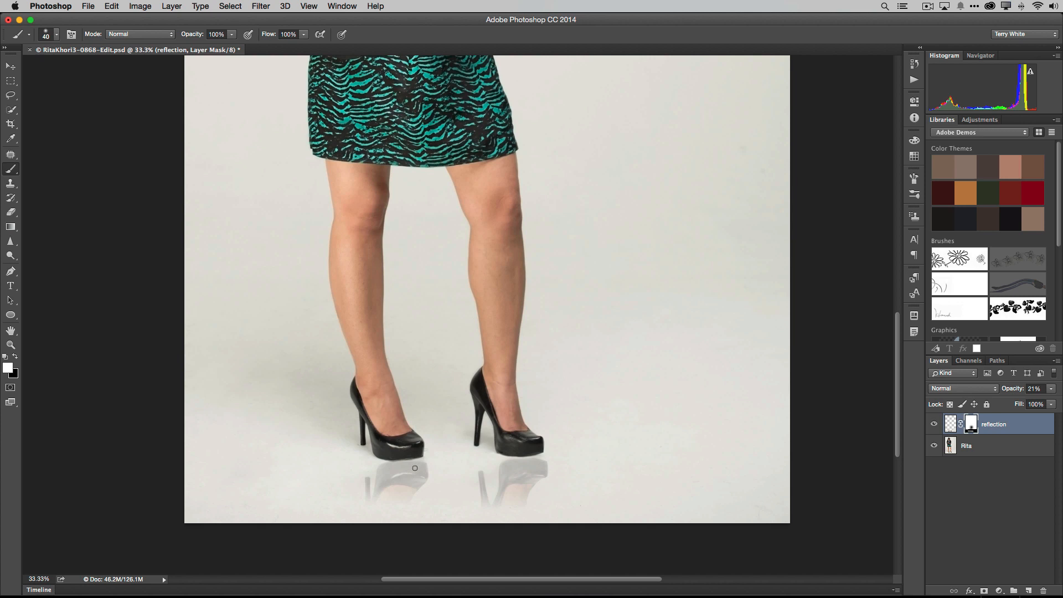
mouse_move(659, 585)
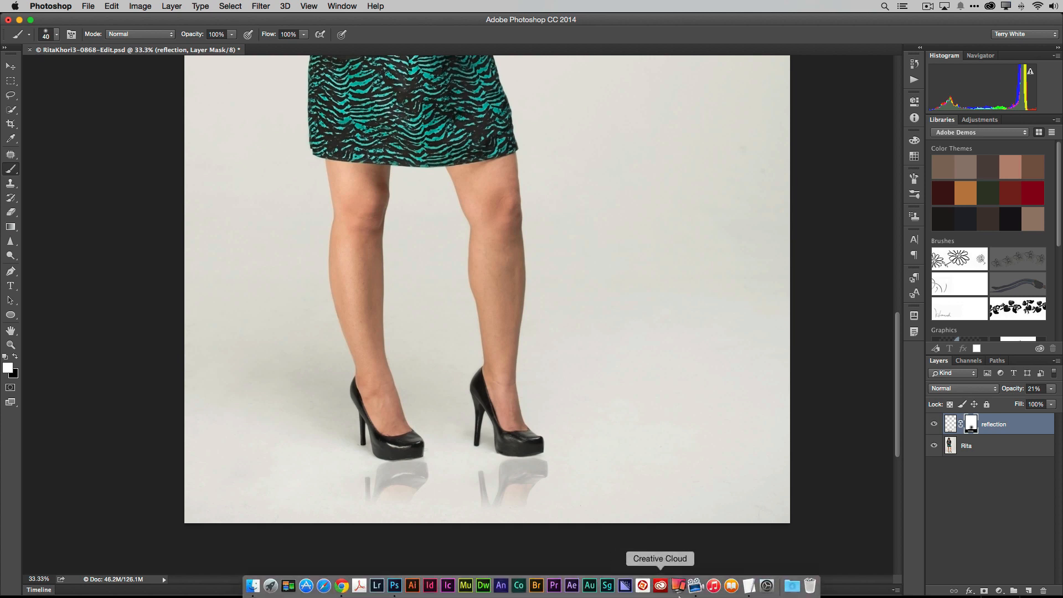
mouse_move(996, 445)
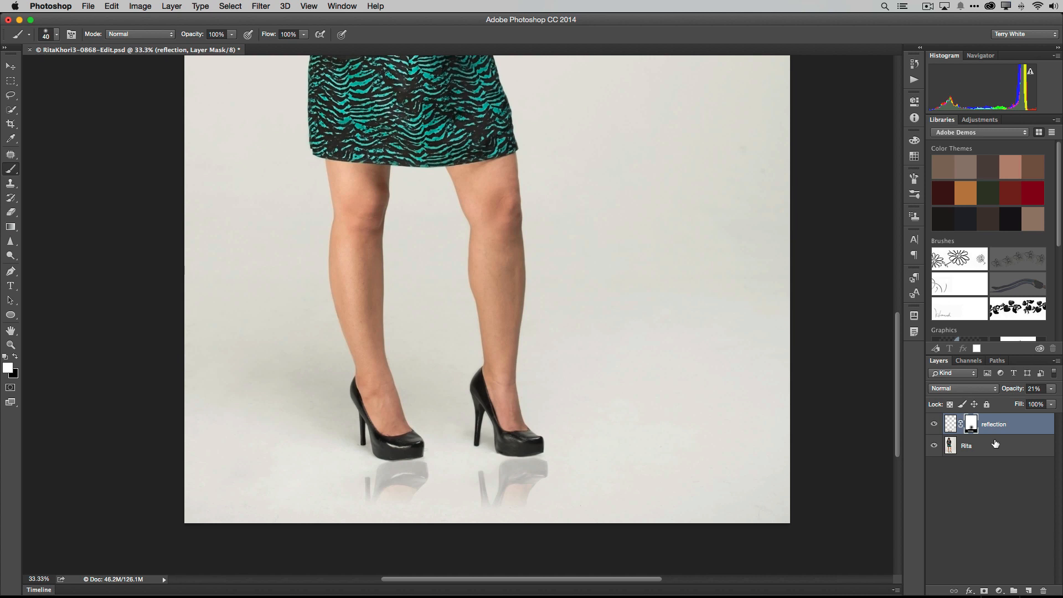
Apply a 4.9 pixel Gaussian Blur to the reflection layer's image.
click(948, 424)
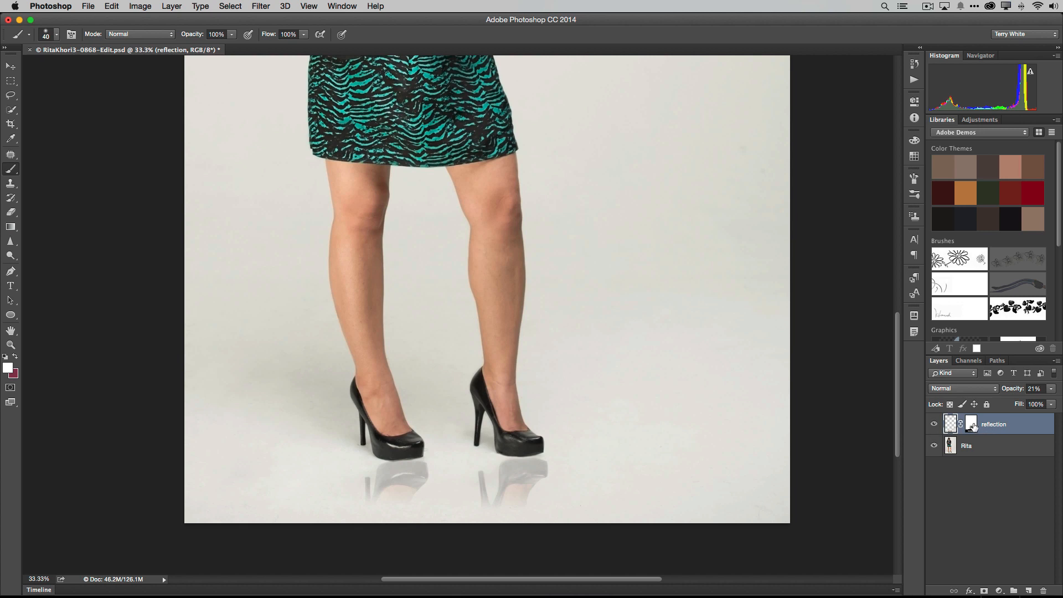
click(260, 6)
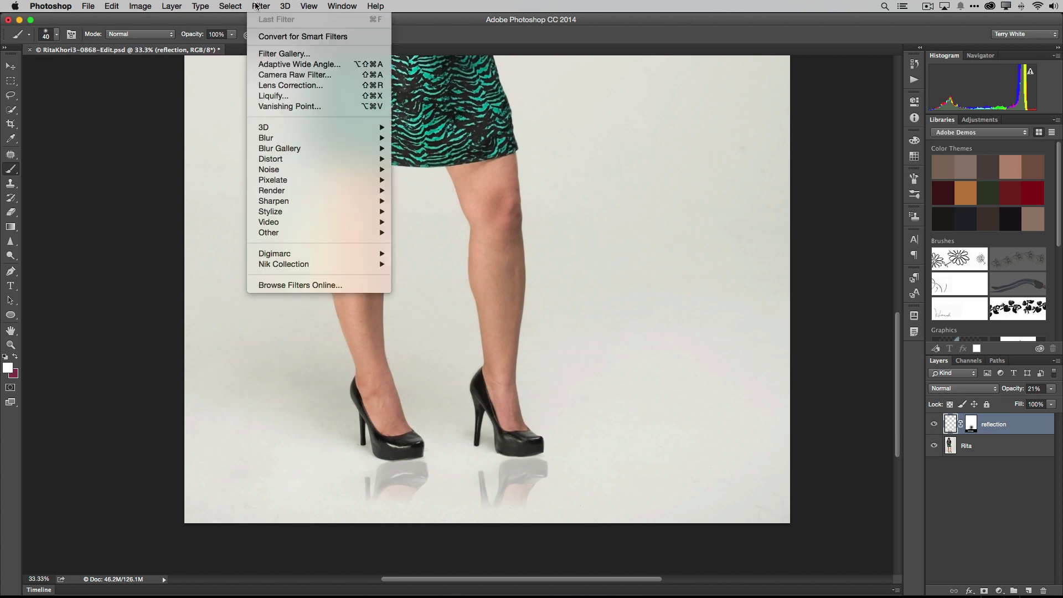
mouse_move(279, 148)
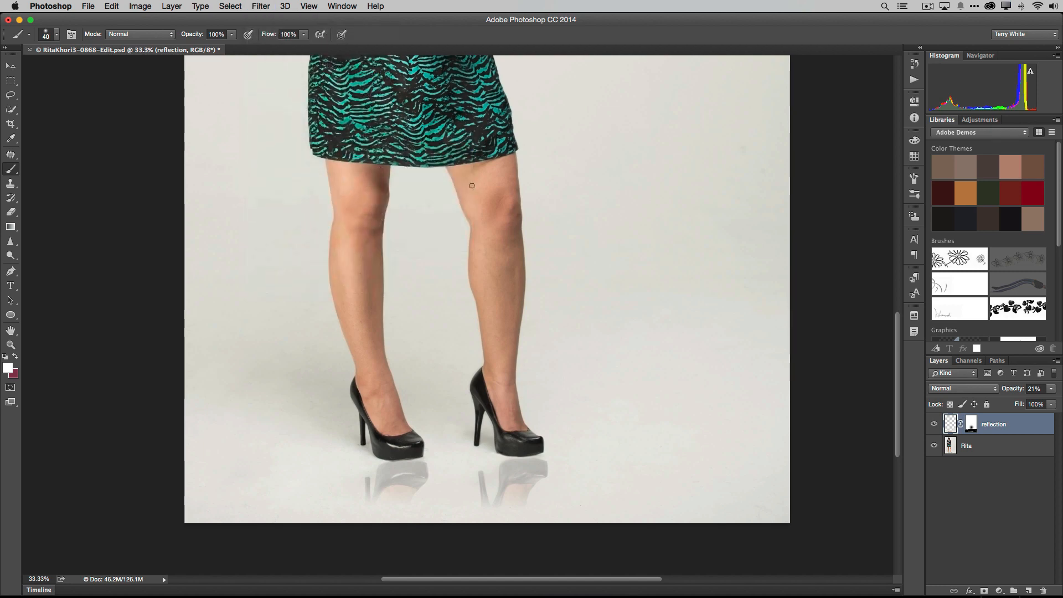
click(260, 5)
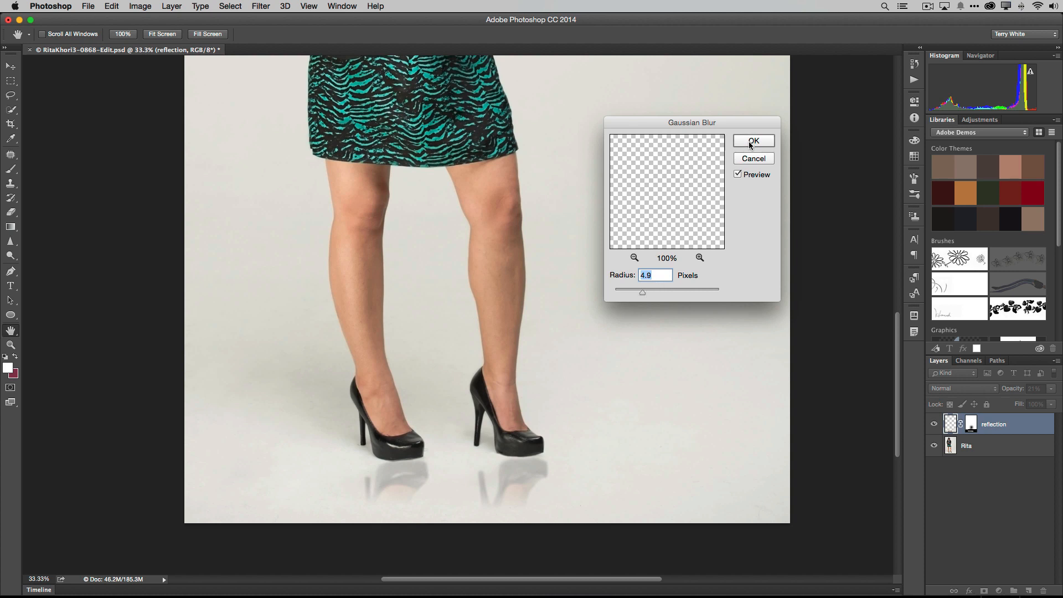
click(752, 140)
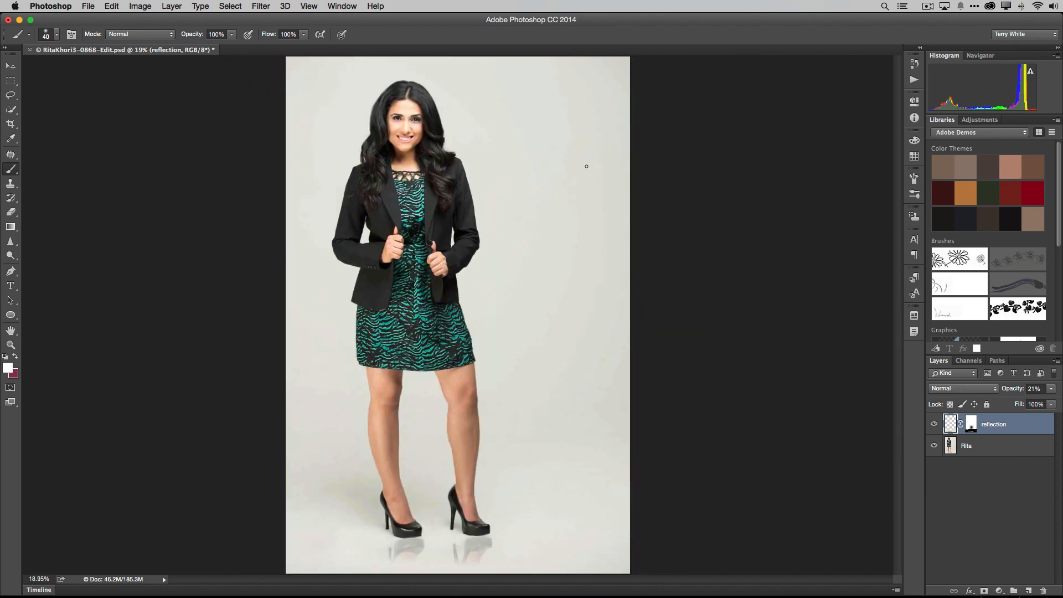